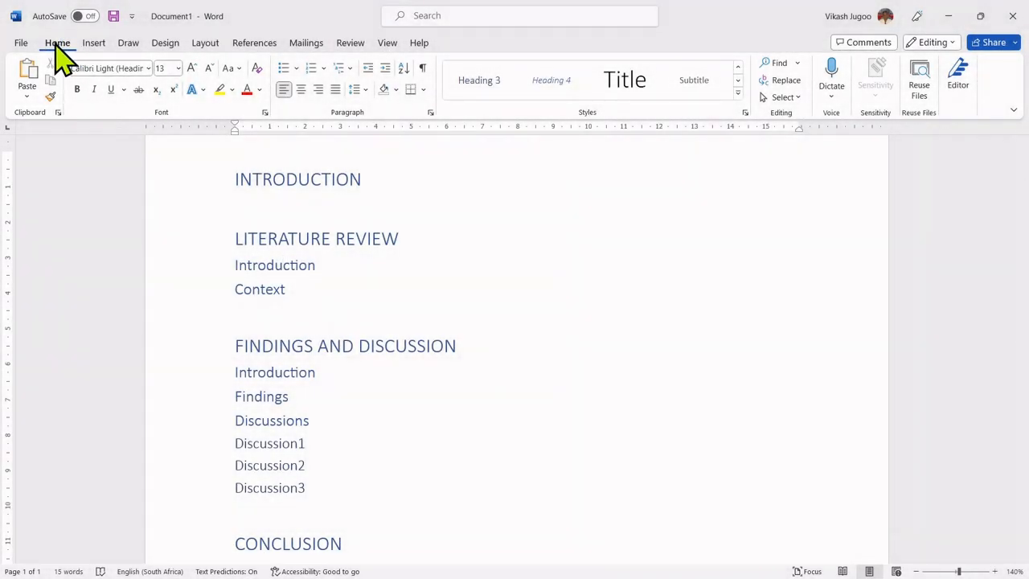
pyautogui.moveTo(309, 113)
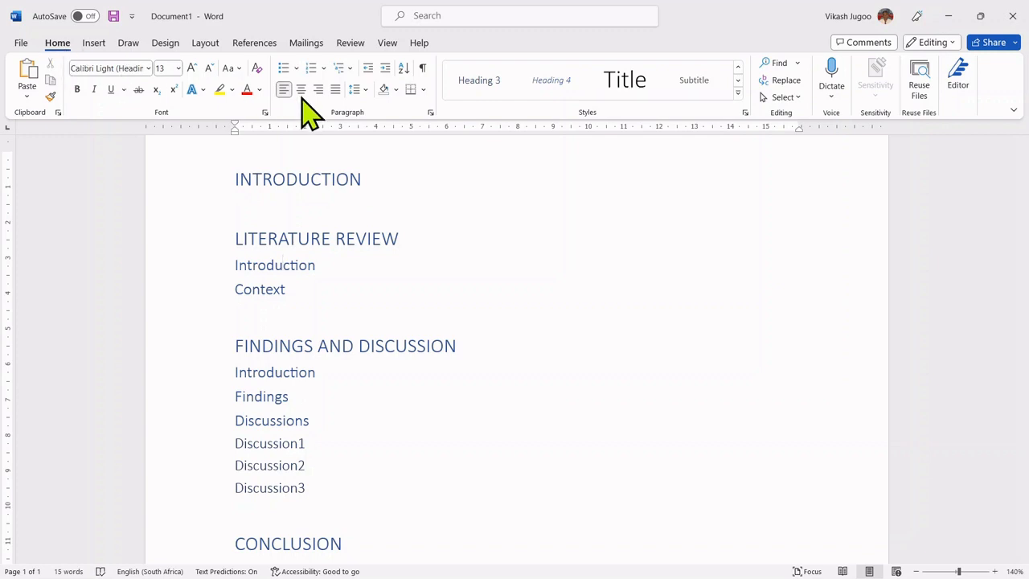
pyautogui.moveTo(673, 129)
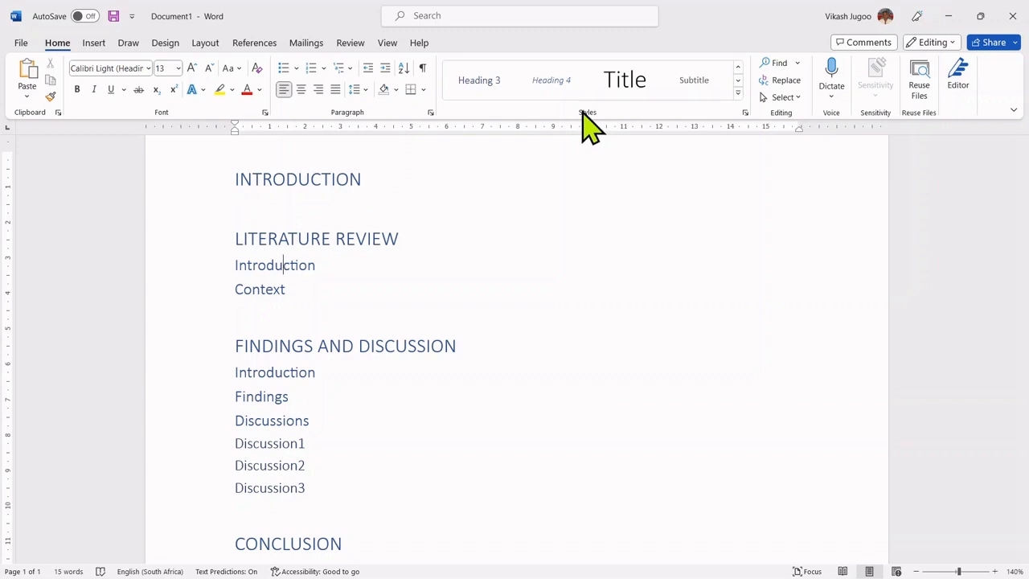
pyautogui.moveTo(756, 129)
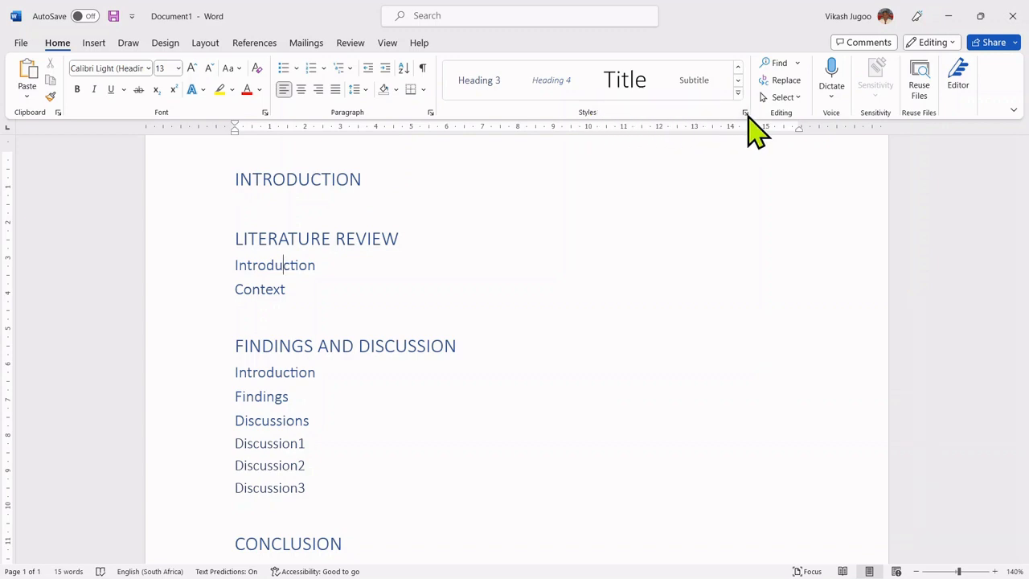
pyautogui.moveTo(746, 113)
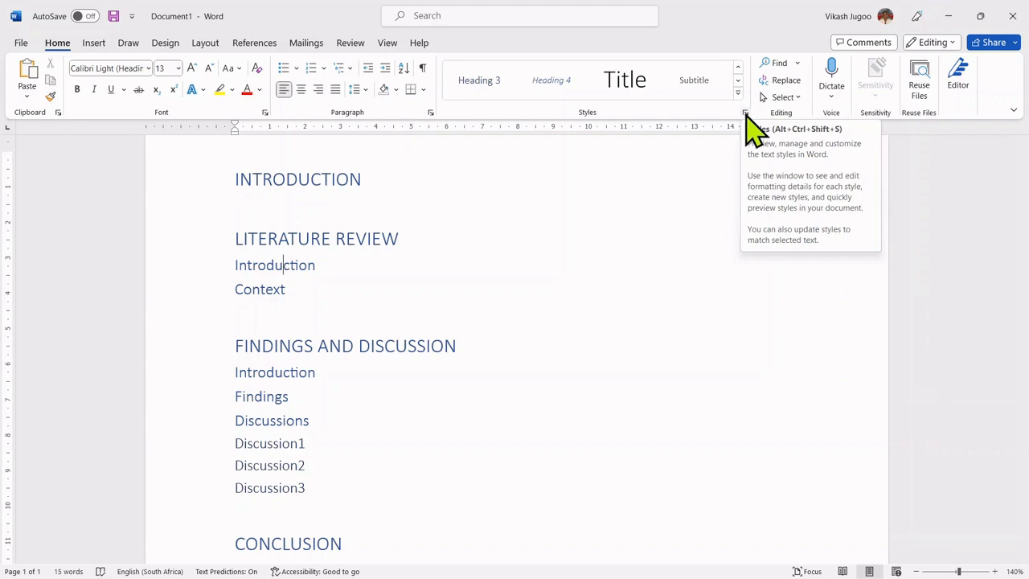
# Step: Show the Styles pane beside the page and scroll its list down to List Paragraph
pyautogui.click(746, 113)
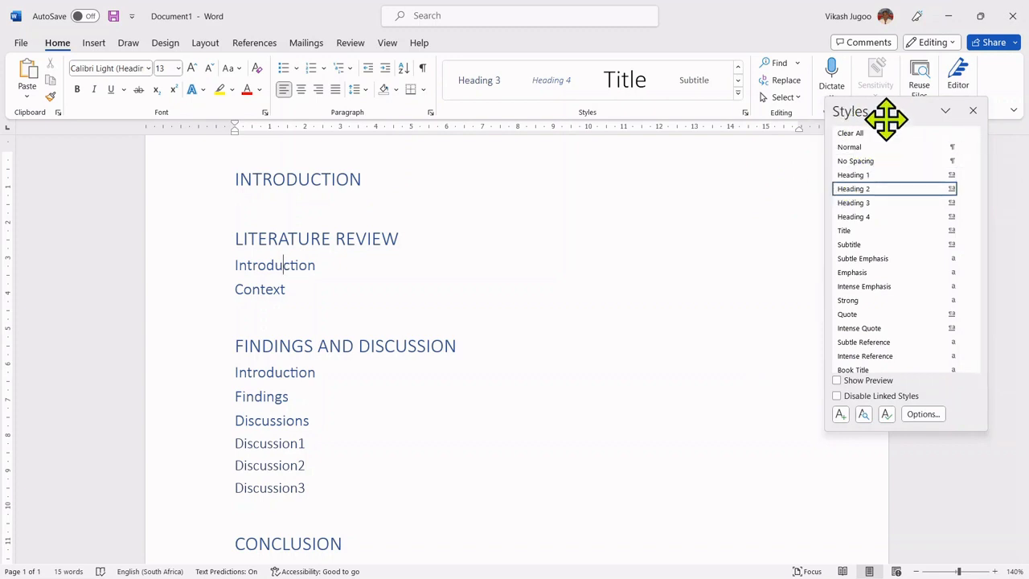
pyautogui.moveTo(756, 129)
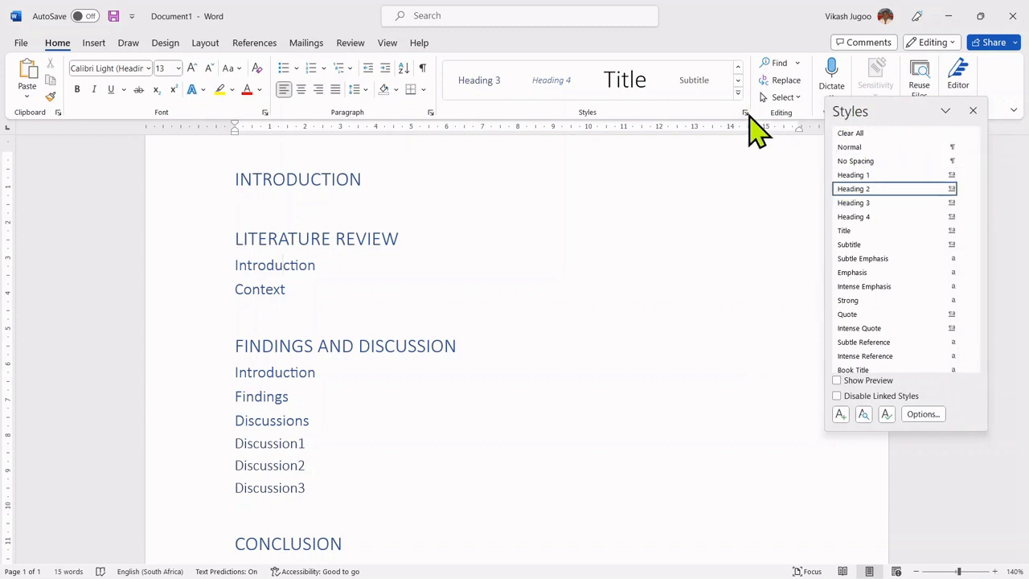
pyautogui.moveTo(753, 116)
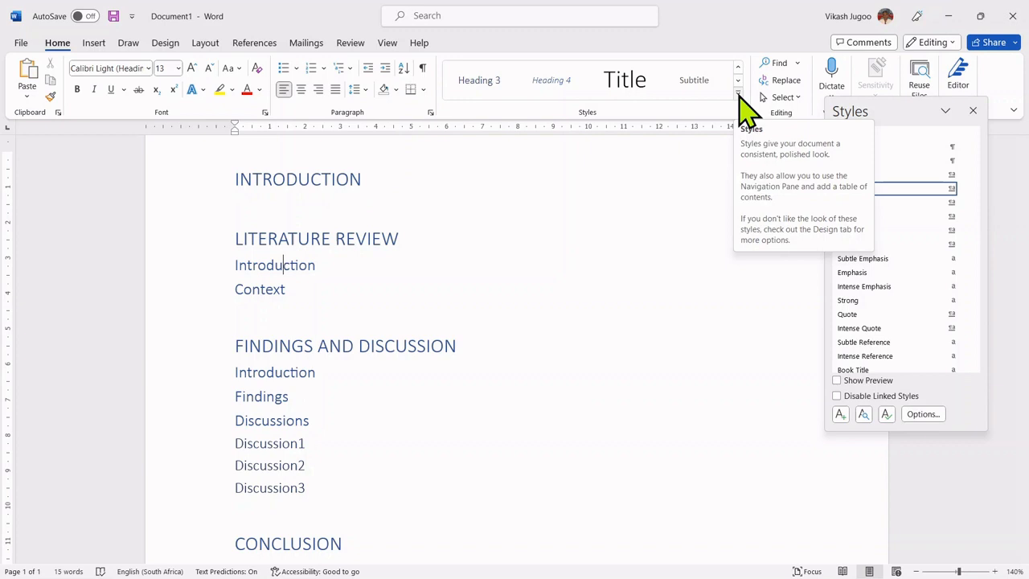
pyautogui.moveTo(883, 137)
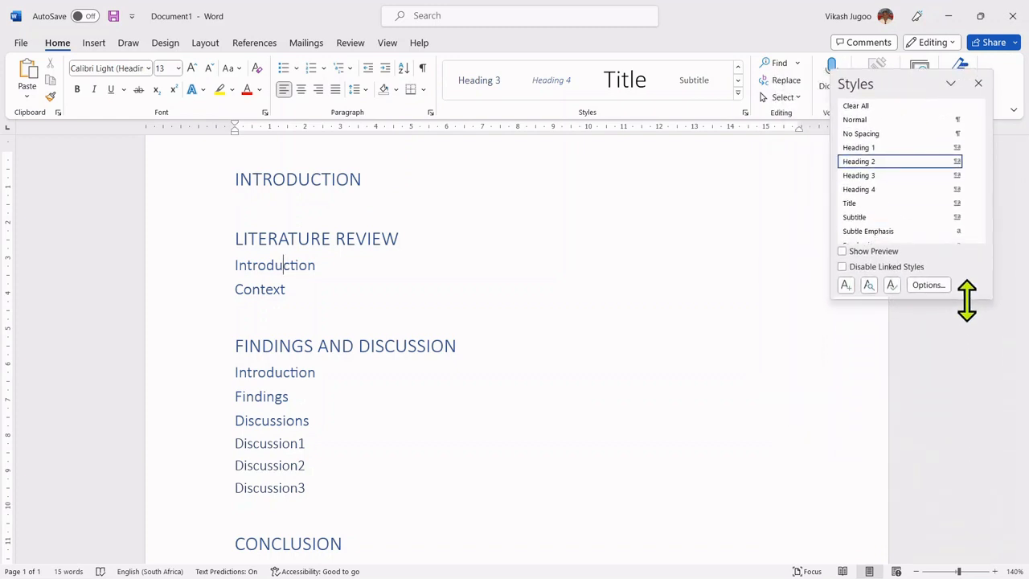
pyautogui.scroll(-3)
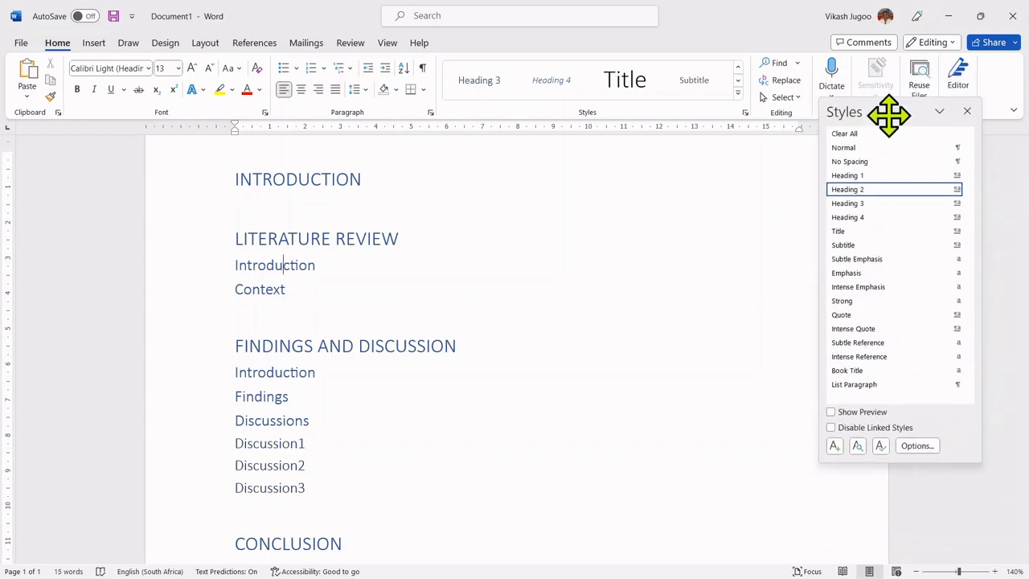
pyautogui.moveTo(838, 235)
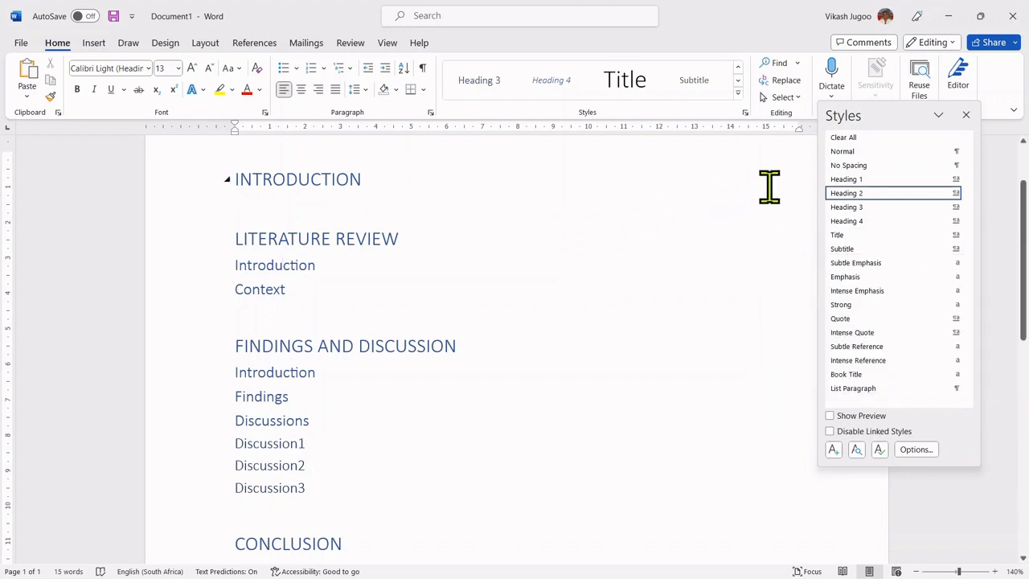
pyautogui.moveTo(846, 179)
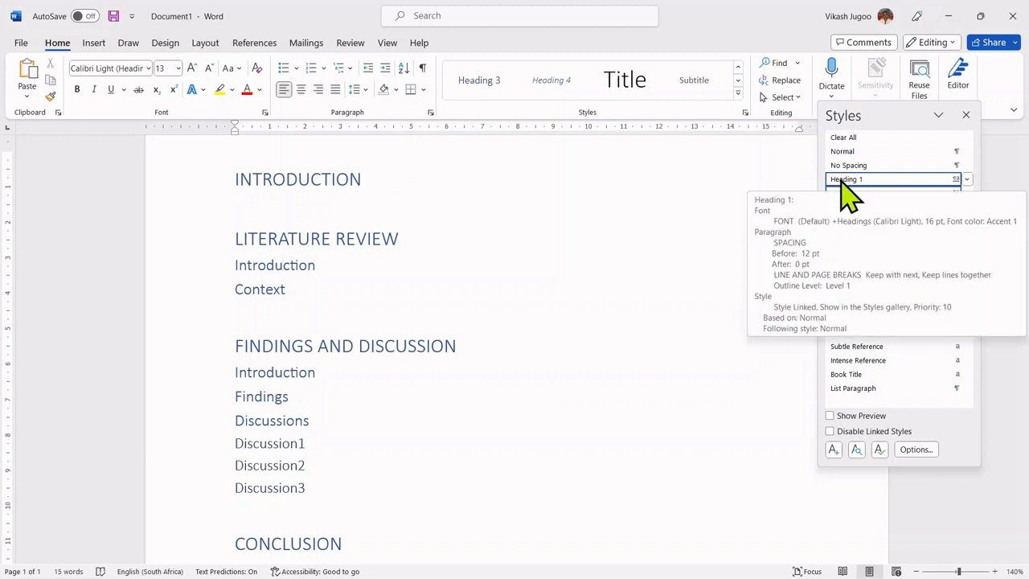
pyautogui.moveTo(897, 197)
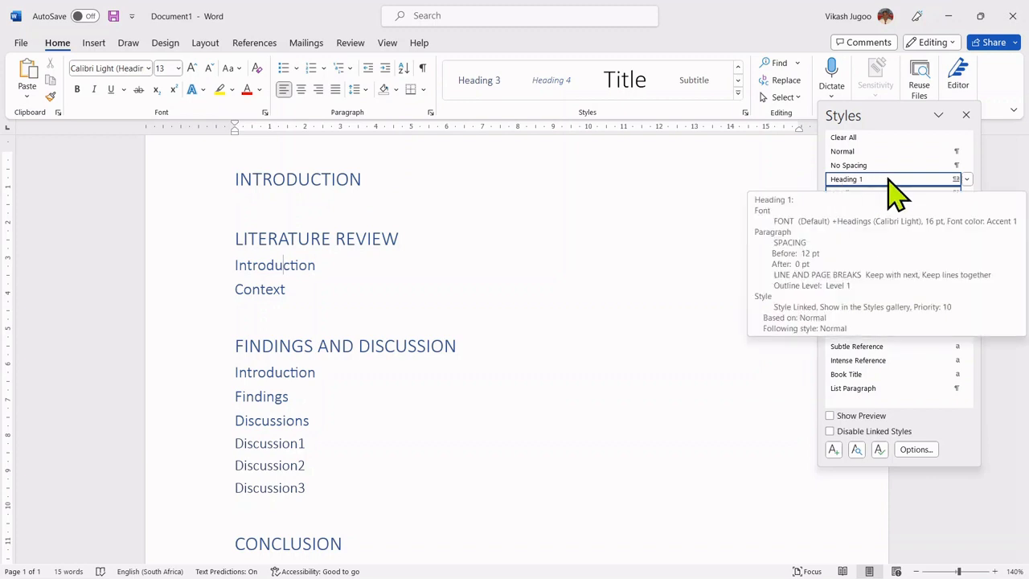
pyautogui.moveTo(977, 196)
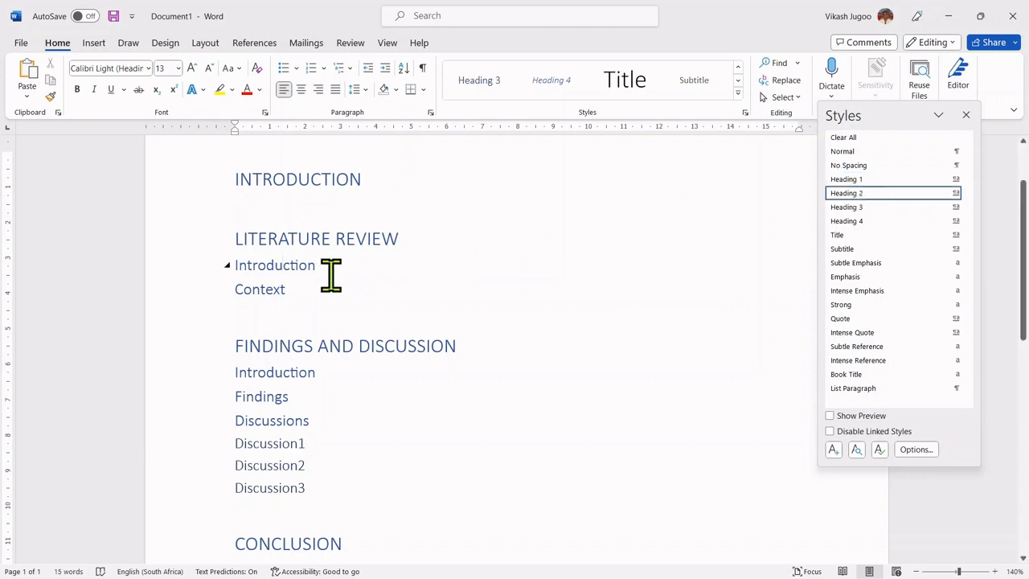
pyautogui.moveTo(291, 289)
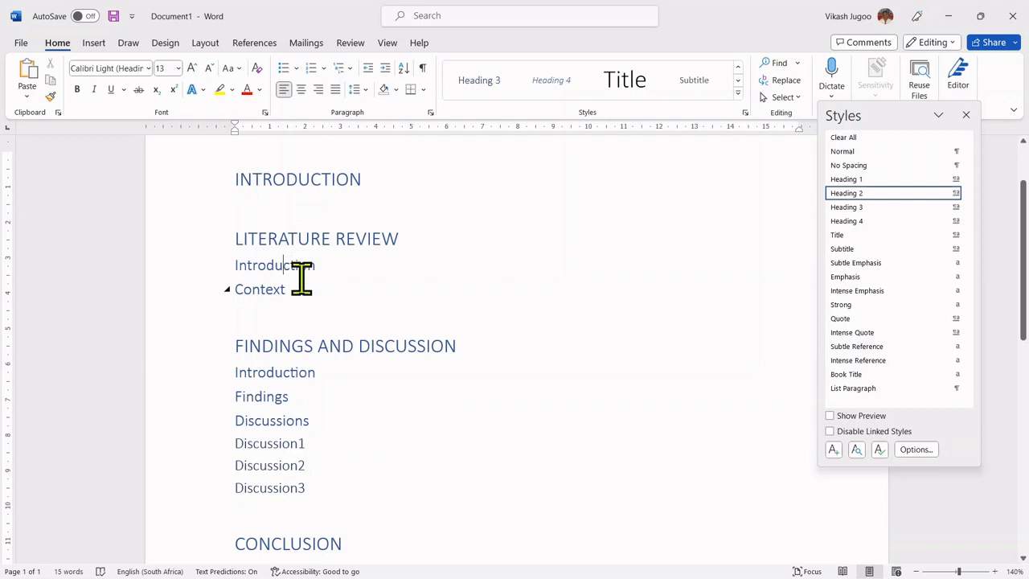
pyautogui.moveTo(846, 178)
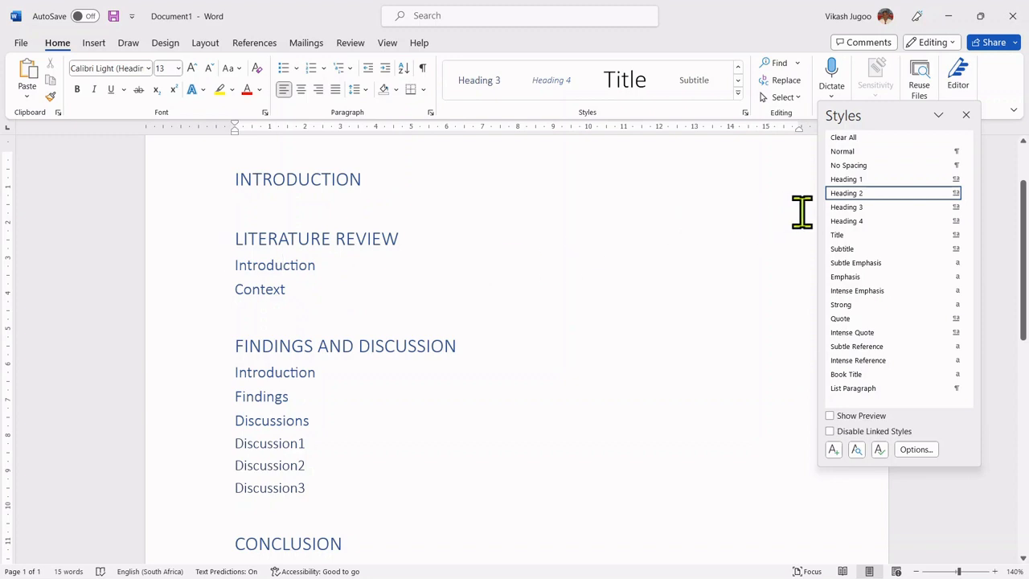
pyautogui.moveTo(860, 196)
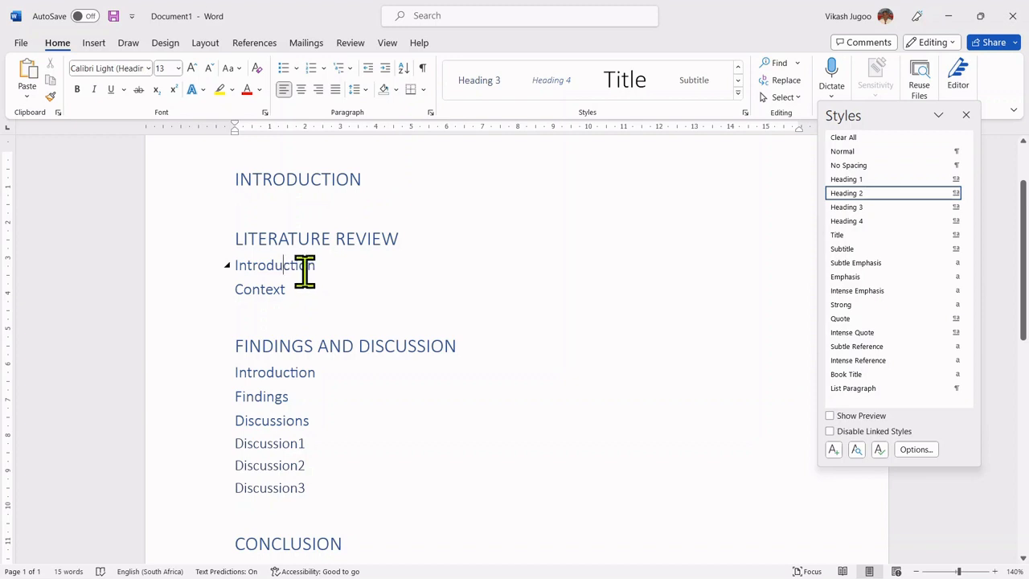
pyautogui.moveTo(441, 205)
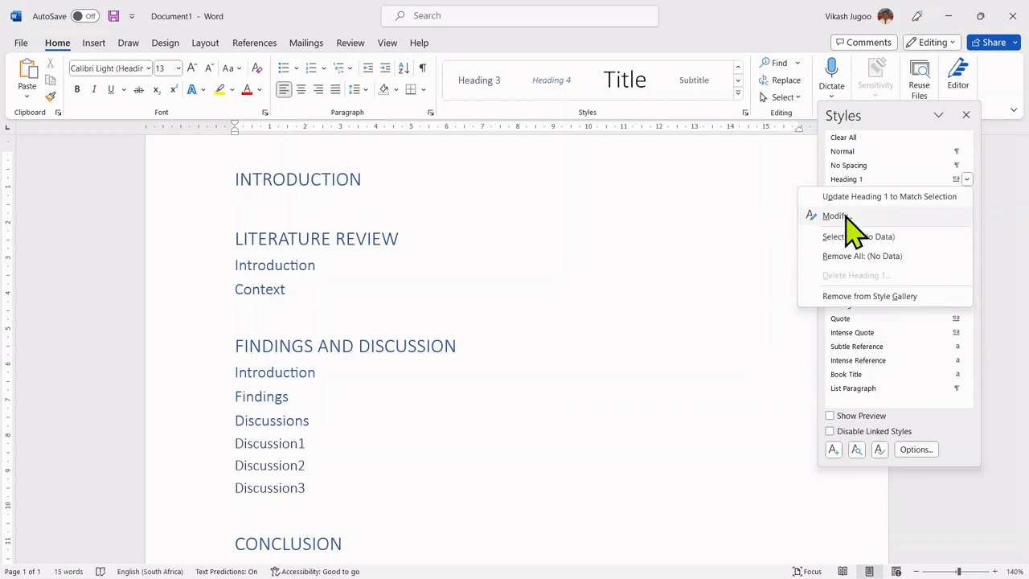
# Step: Begin modifying the Heading 1 style and show its font colour palette
pyautogui.click(837, 216)
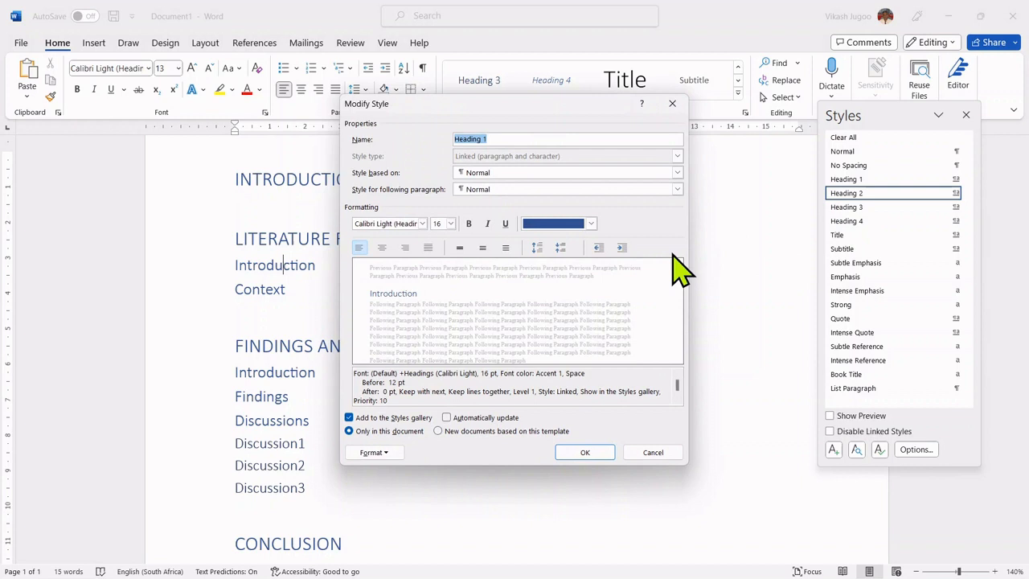
pyautogui.moveTo(364, 148)
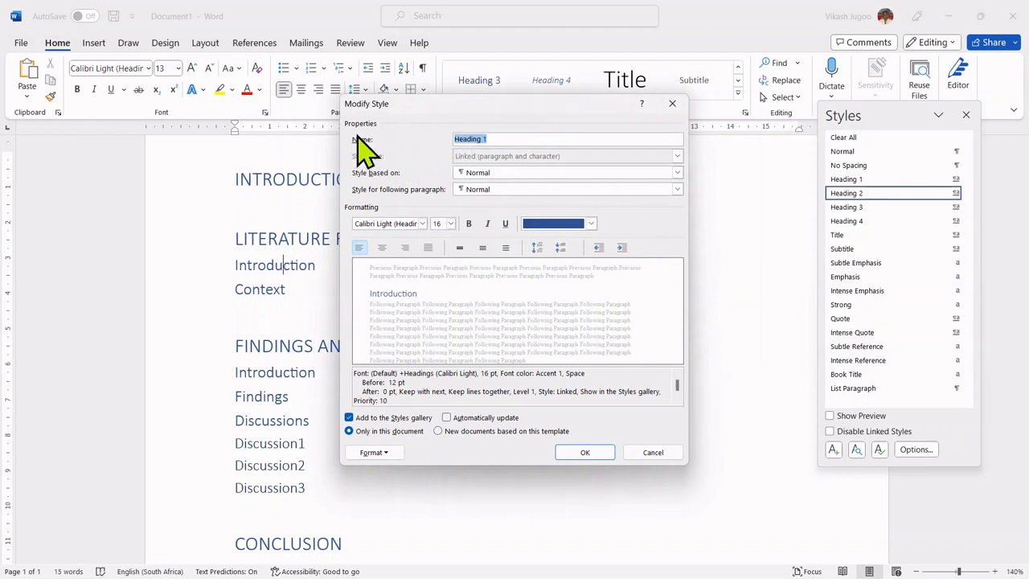
pyautogui.moveTo(368, 157)
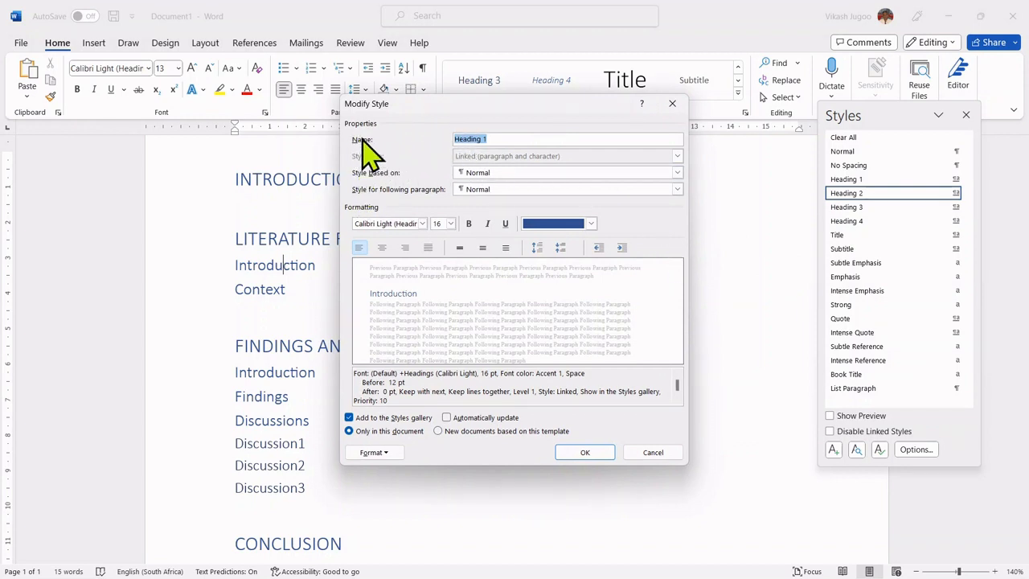
pyautogui.moveTo(366, 233)
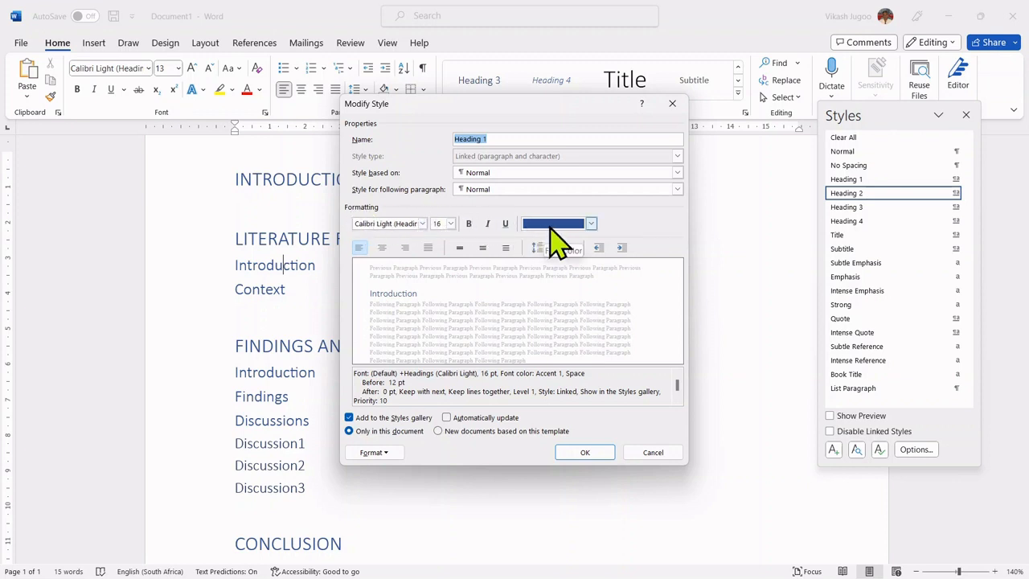
pyautogui.moveTo(598, 241)
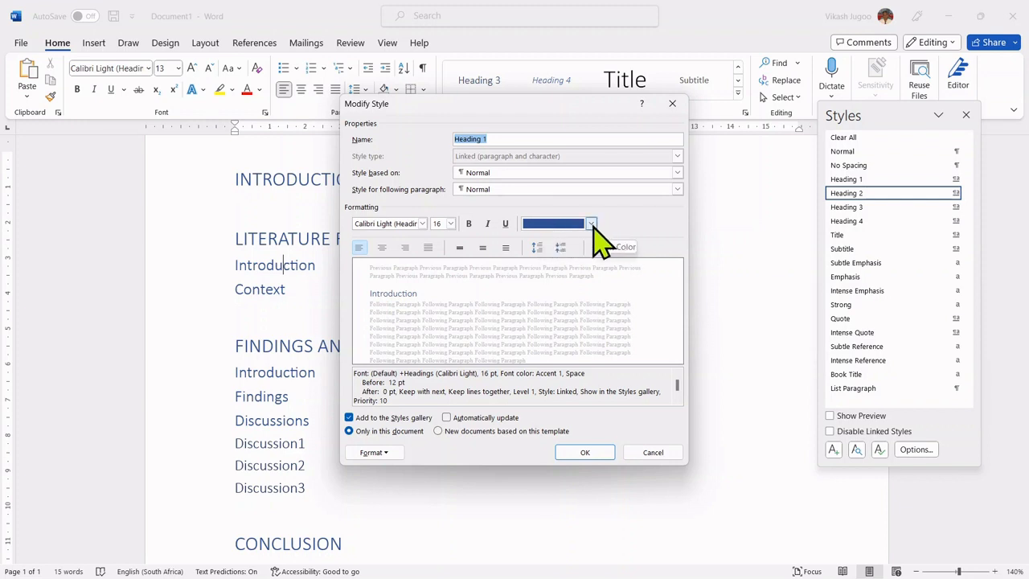
pyautogui.click(592, 224)
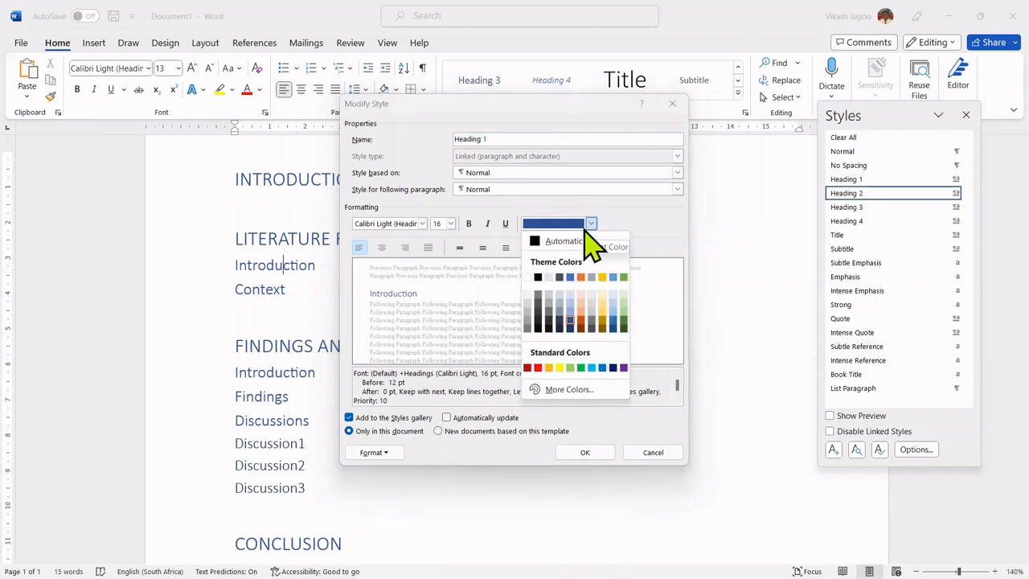
pyautogui.moveTo(541, 281)
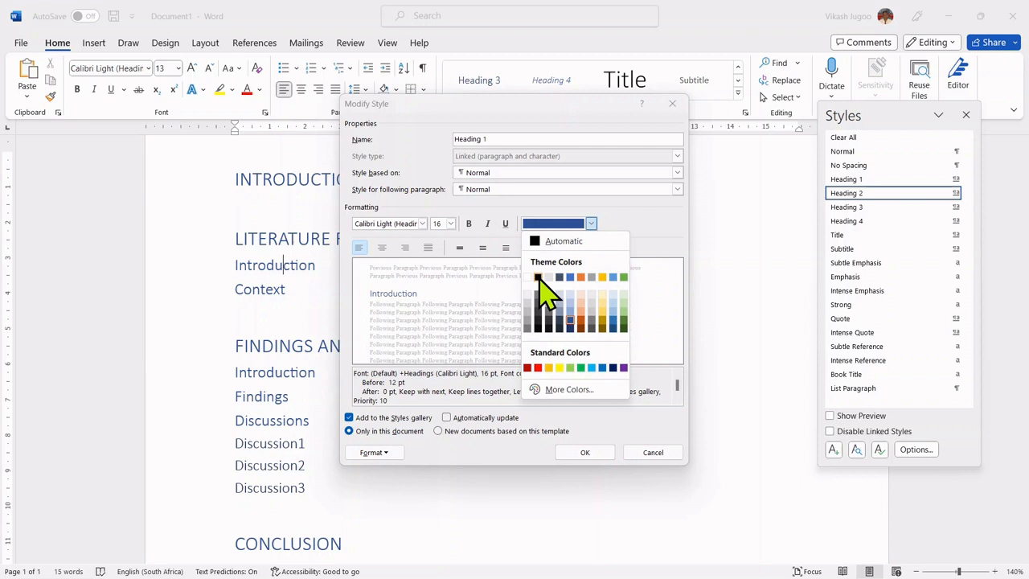
pyautogui.moveTo(567, 241)
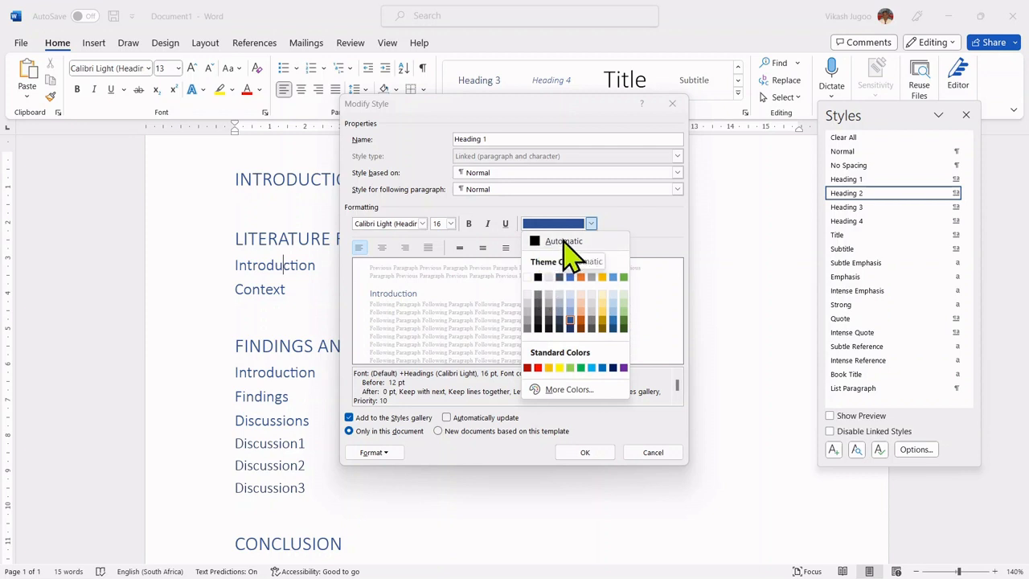
# Step: Set Heading 1 to automatic (black) colour and Times New Roman font
pyautogui.click(563, 241)
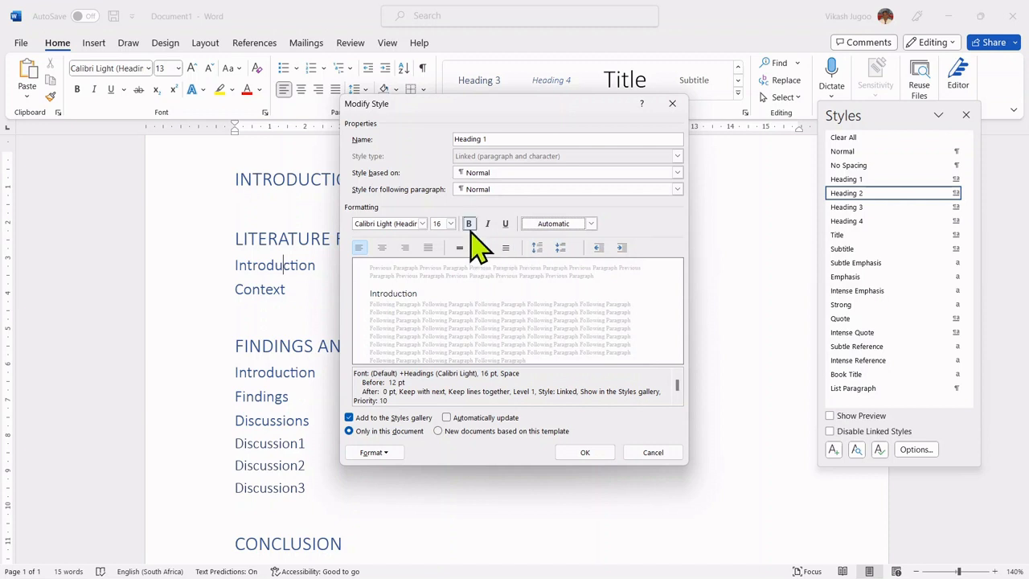
pyautogui.click(470, 224)
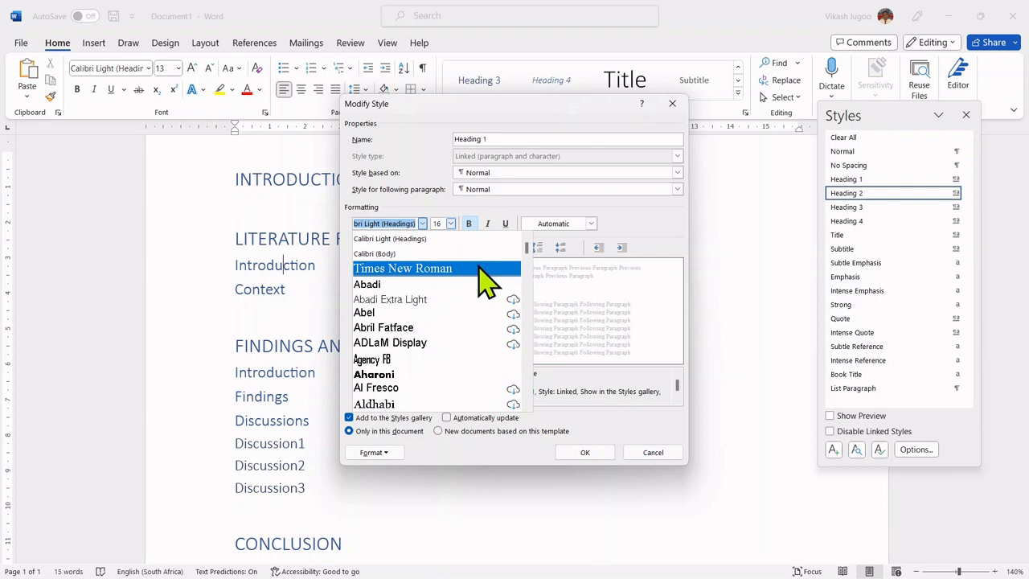
pyautogui.moveTo(443, 290)
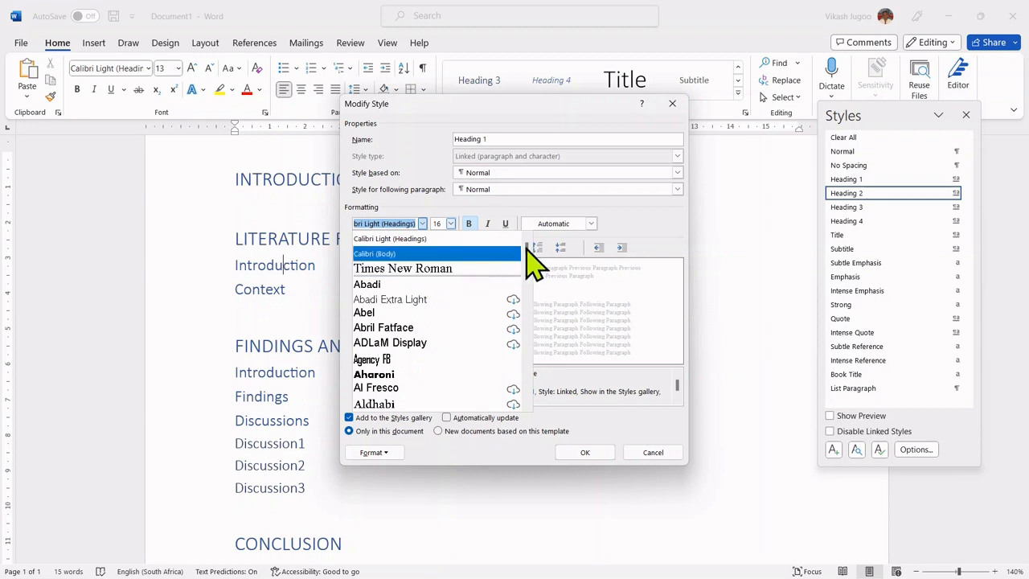
pyautogui.moveTo(497, 373)
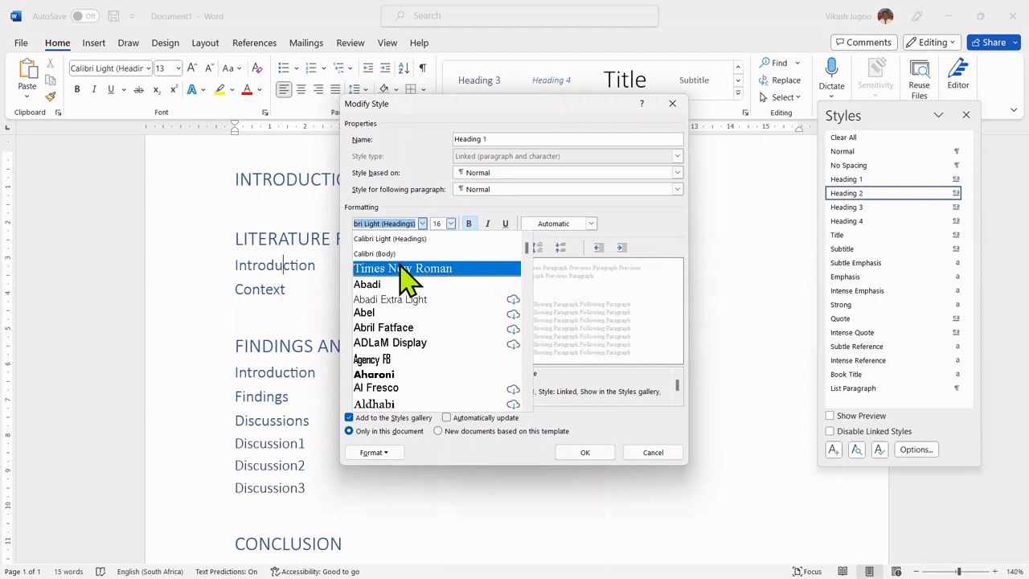
pyautogui.click(402, 267)
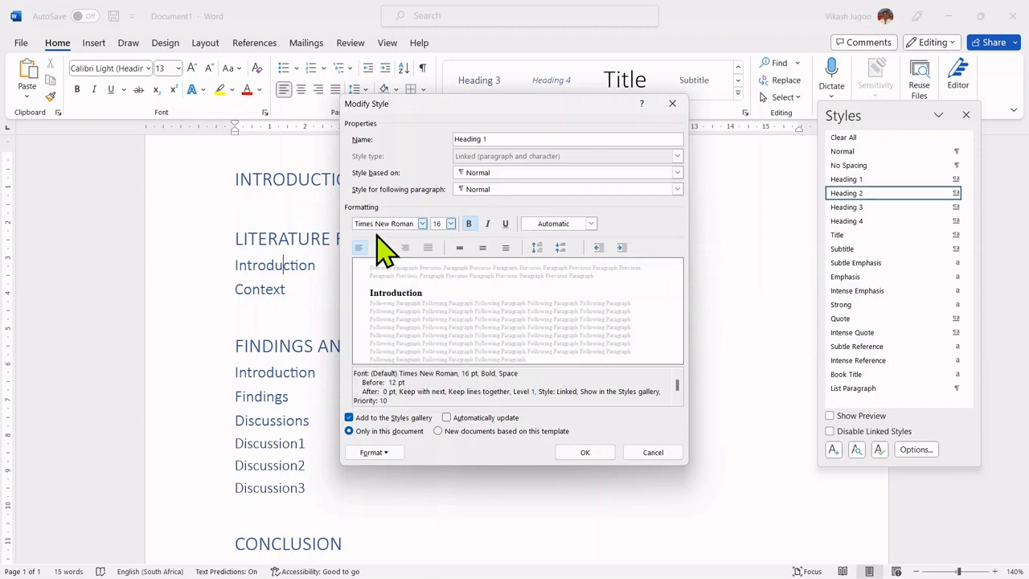
pyautogui.moveTo(399, 245)
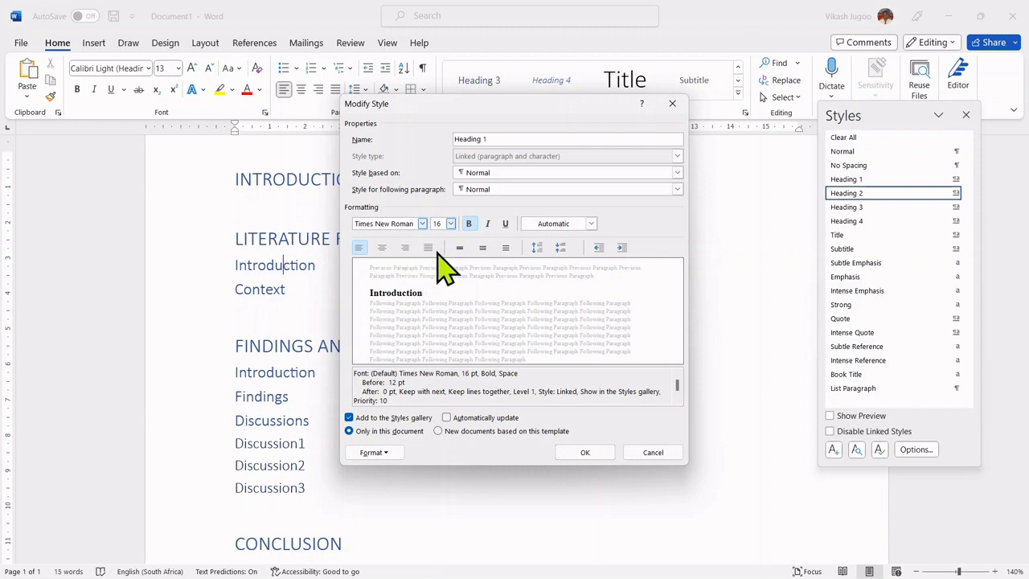
pyautogui.moveTo(527, 265)
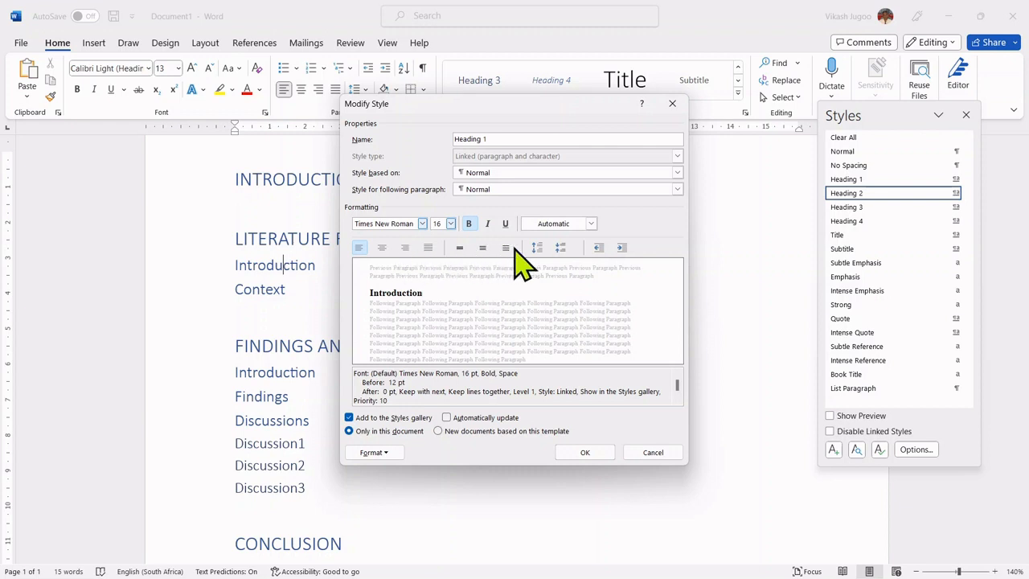
pyautogui.moveTo(474, 277)
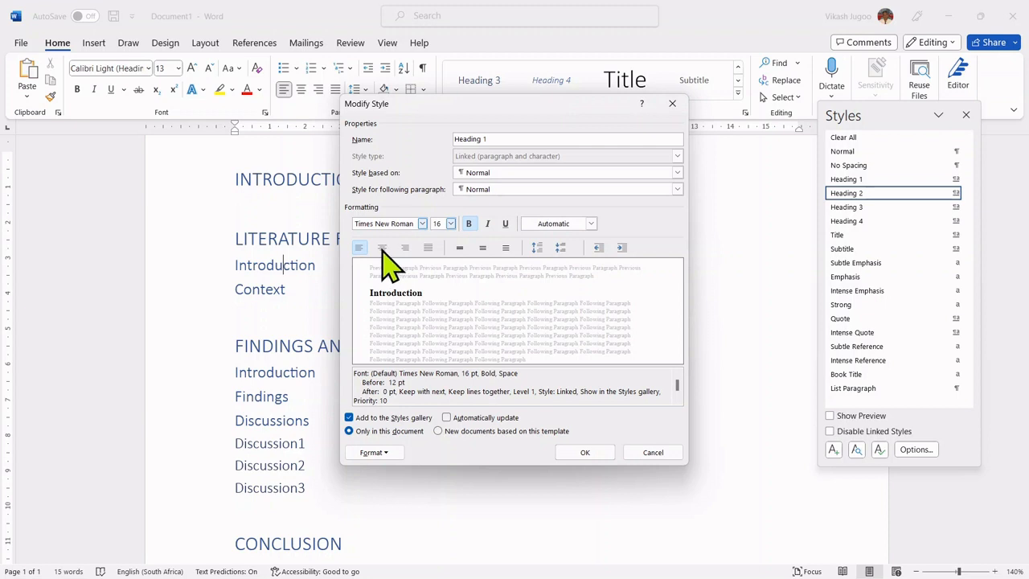
pyautogui.moveTo(454, 276)
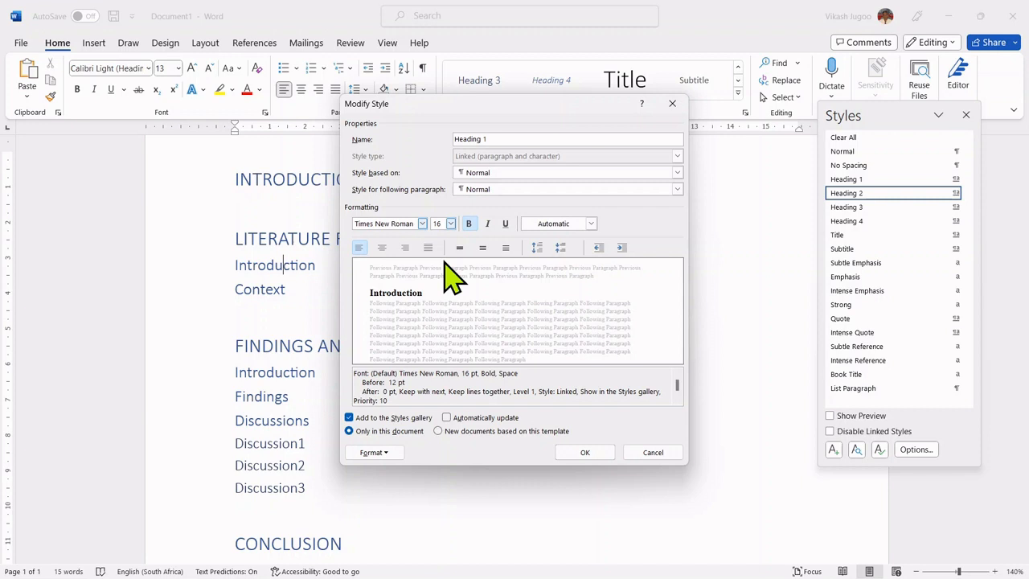
pyautogui.moveTo(475, 325)
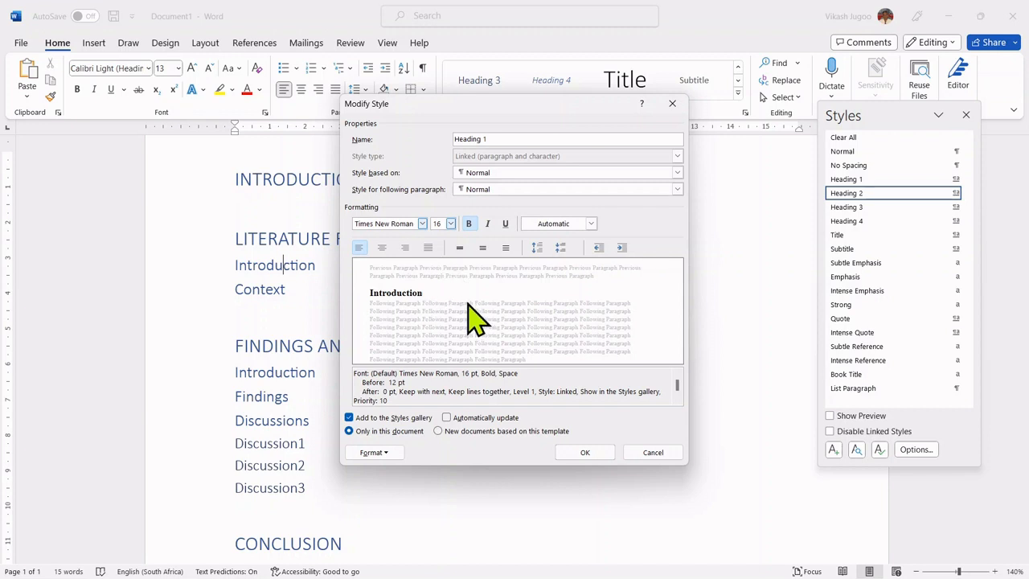
pyautogui.moveTo(466, 338)
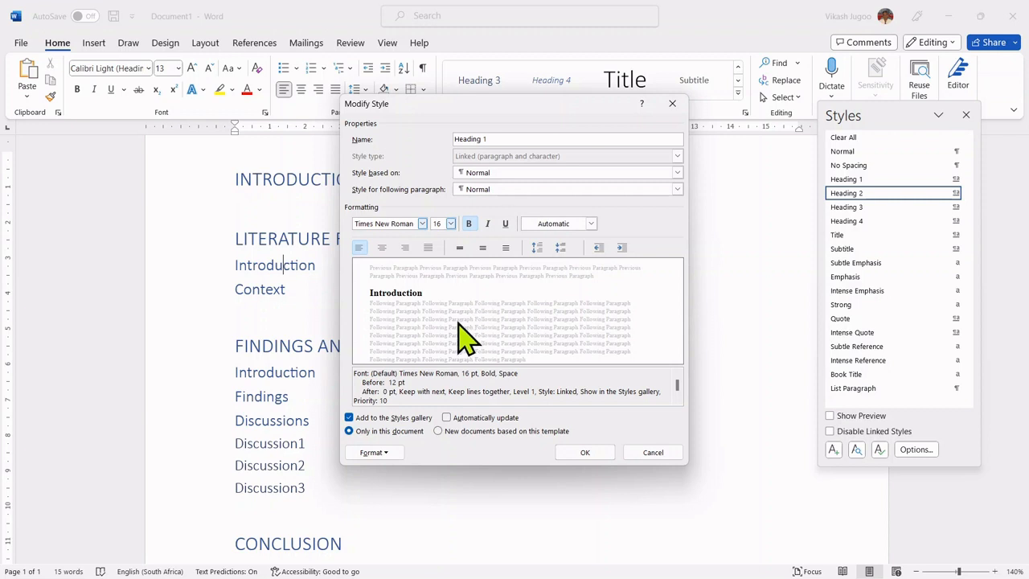
pyautogui.moveTo(394, 469)
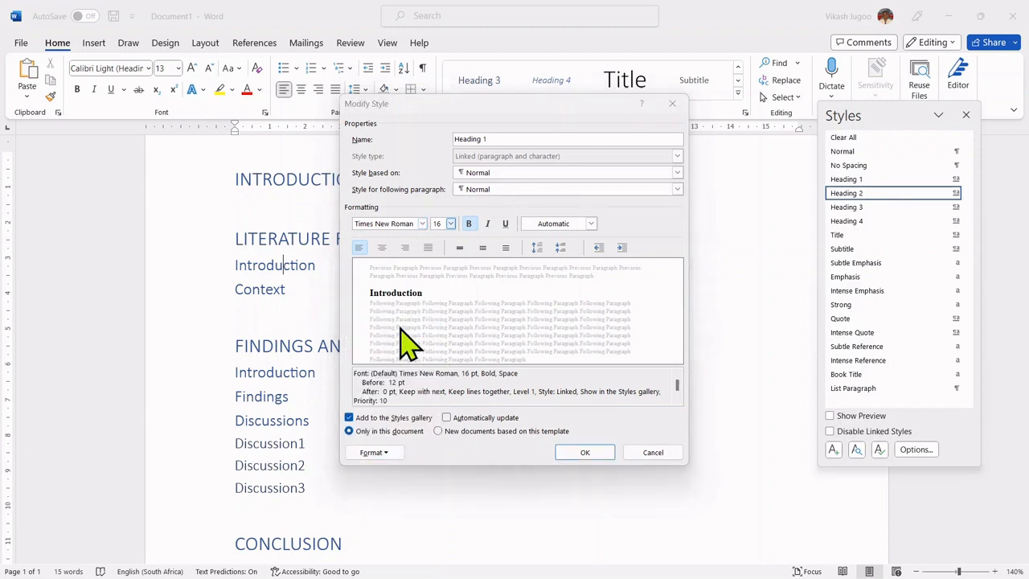
# Step: Set Heading 1 paragraph line spacing to 1.5 lines and apply the modified style
pyautogui.click(369, 452)
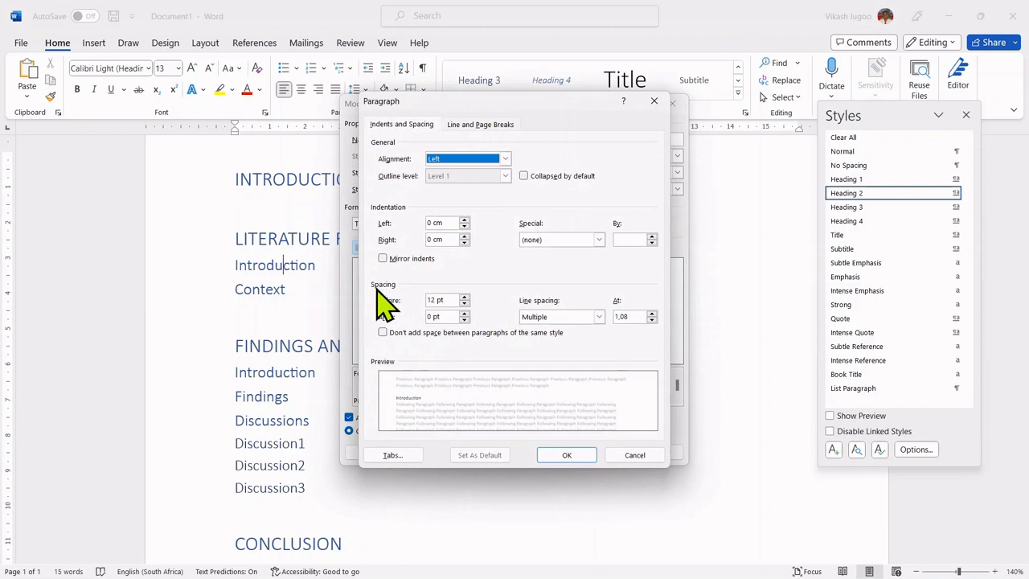
pyautogui.moveTo(624, 315)
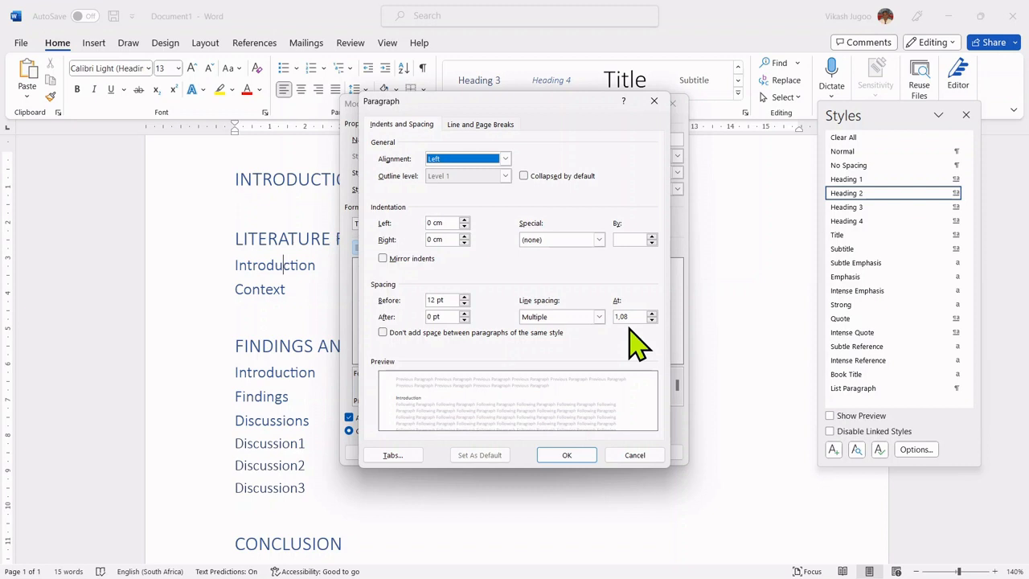
pyautogui.moveTo(603, 346)
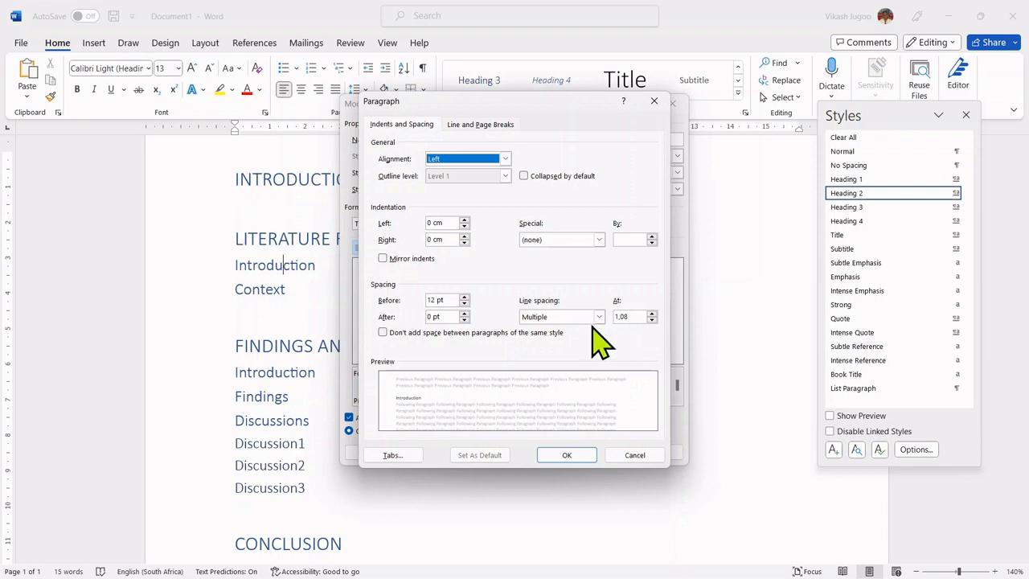
pyautogui.click(599, 315)
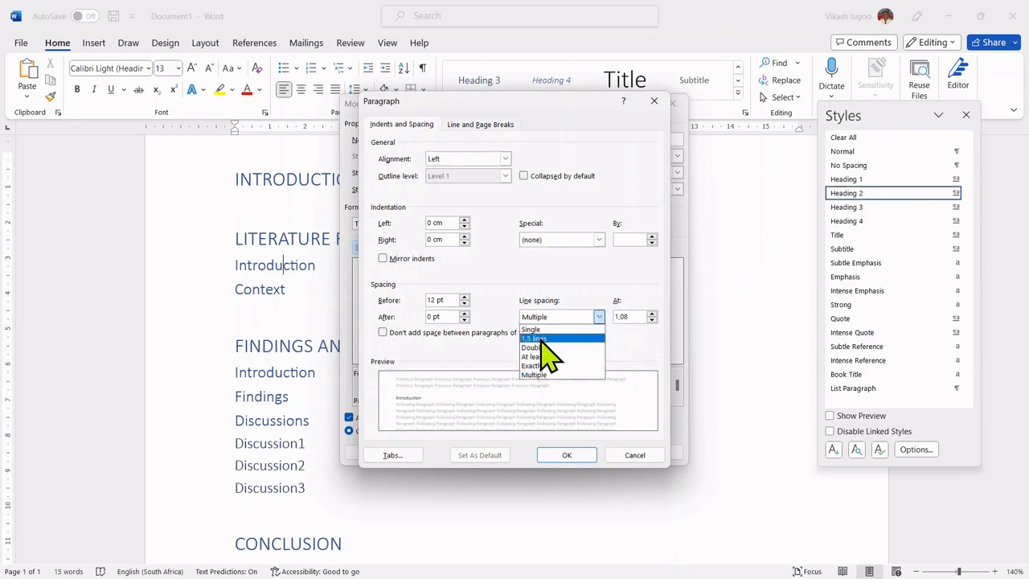
pyautogui.click(534, 338)
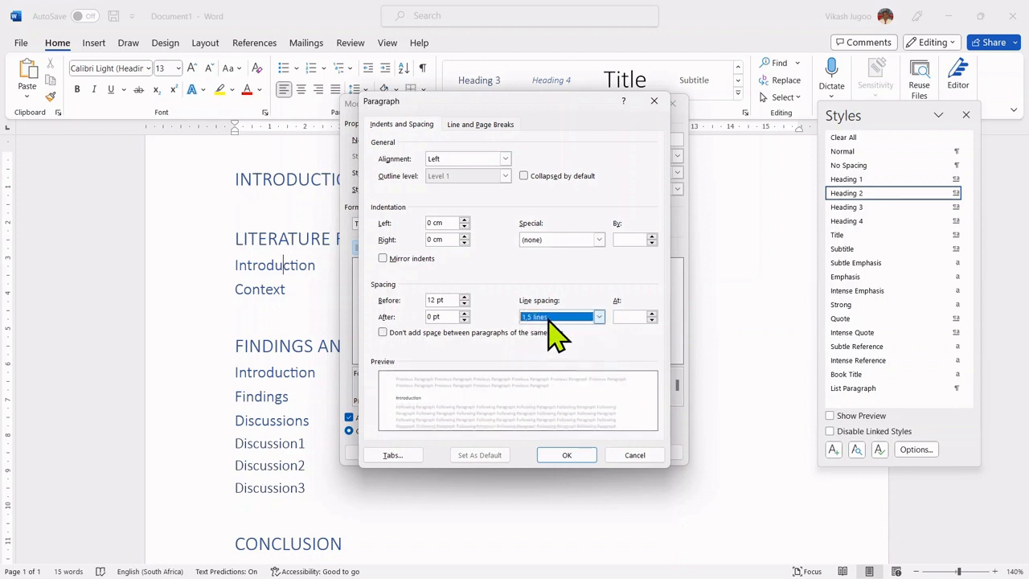
pyautogui.moveTo(539, 333)
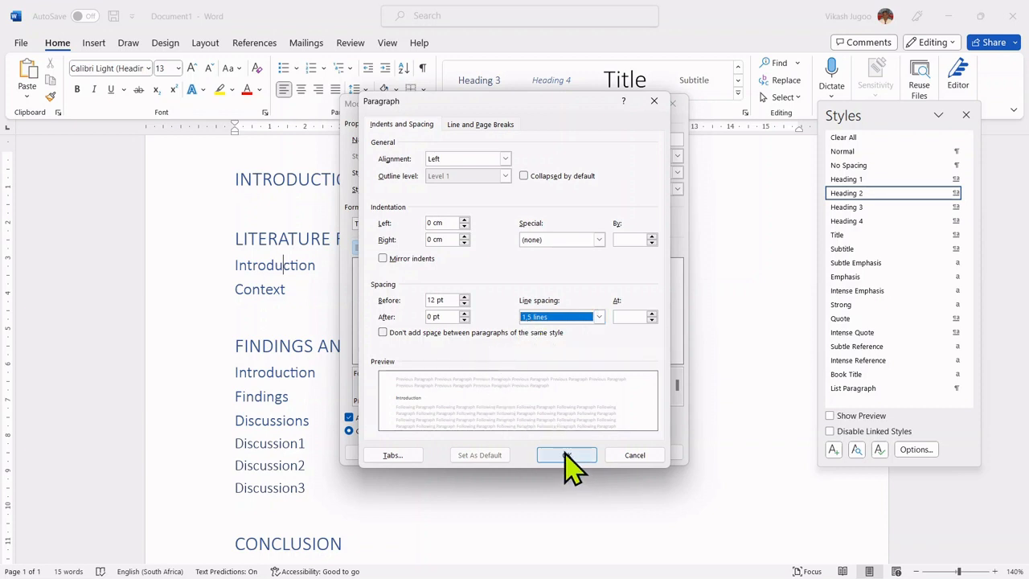
pyautogui.moveTo(389, 266)
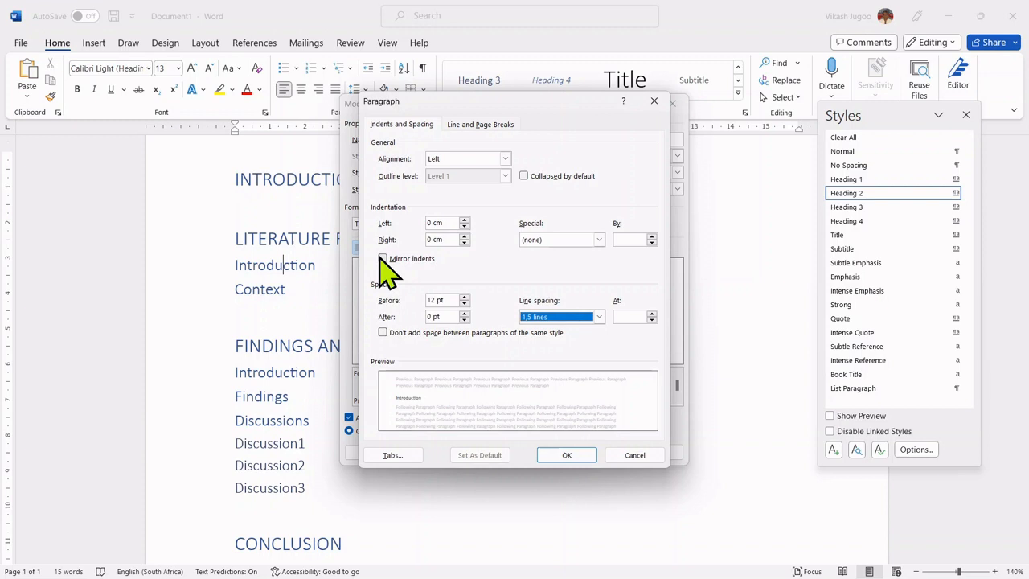
pyautogui.moveTo(387, 164)
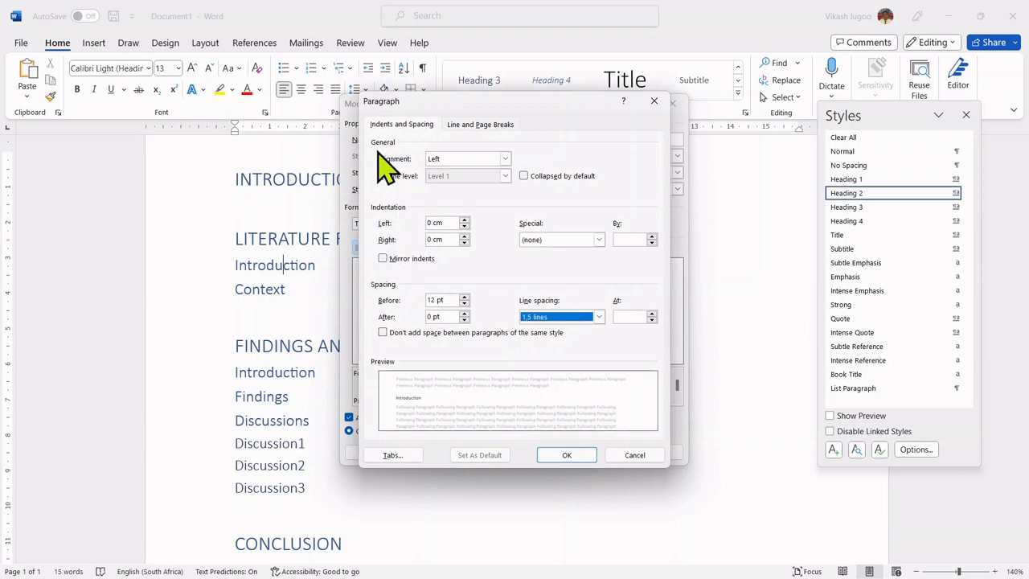
pyautogui.moveTo(466, 266)
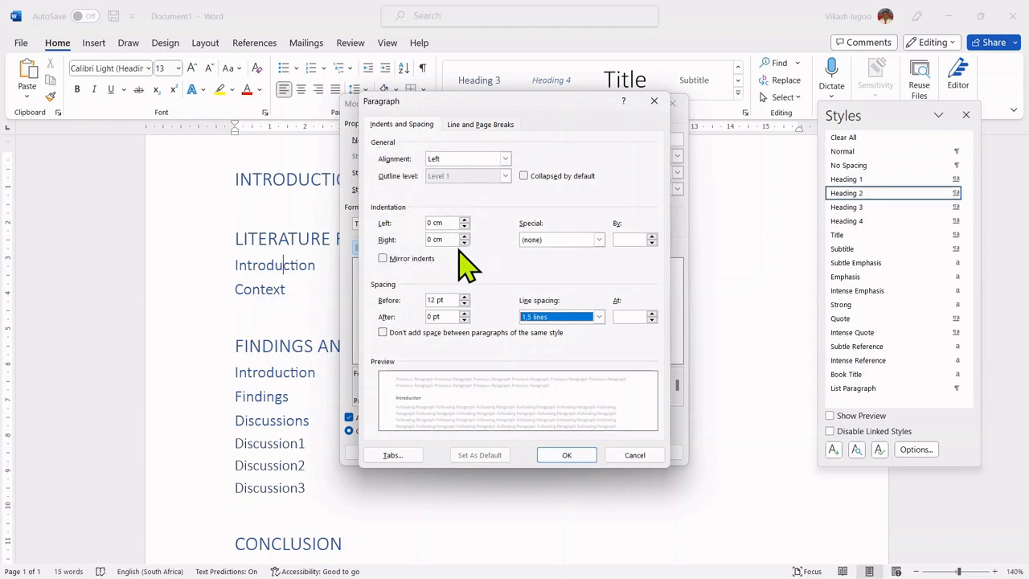
pyautogui.click(567, 456)
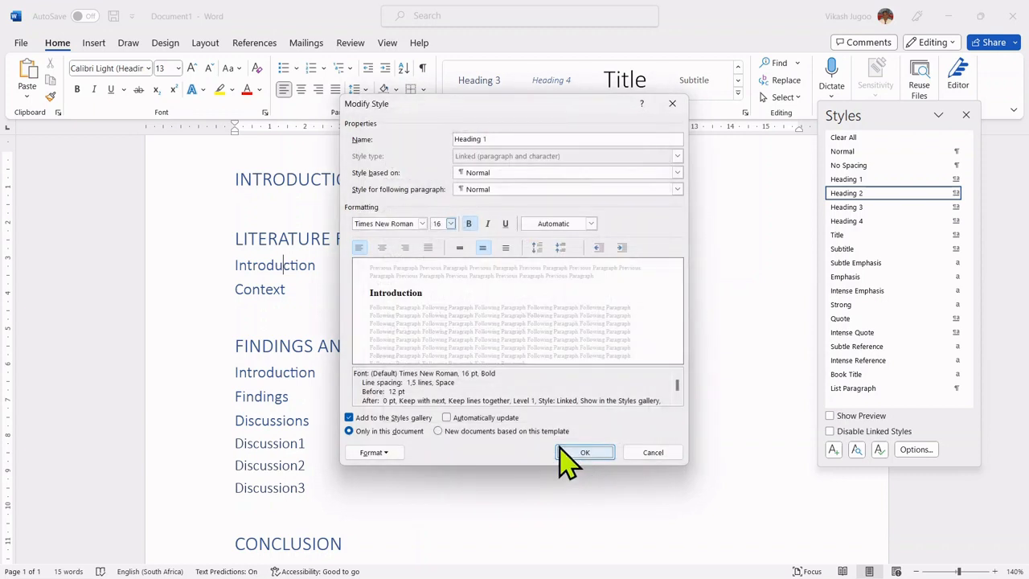
pyautogui.moveTo(474, 370)
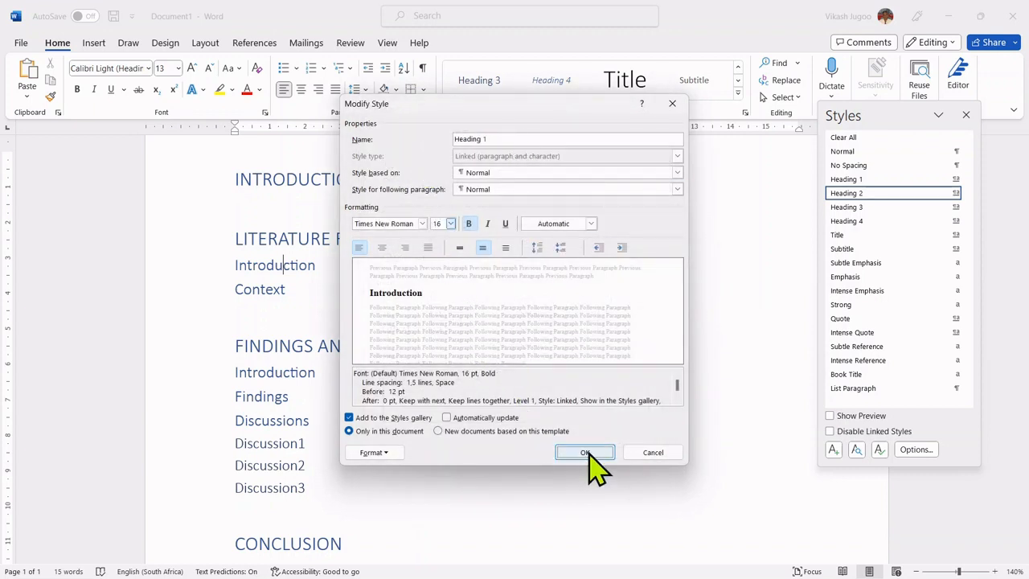
pyautogui.click(586, 452)
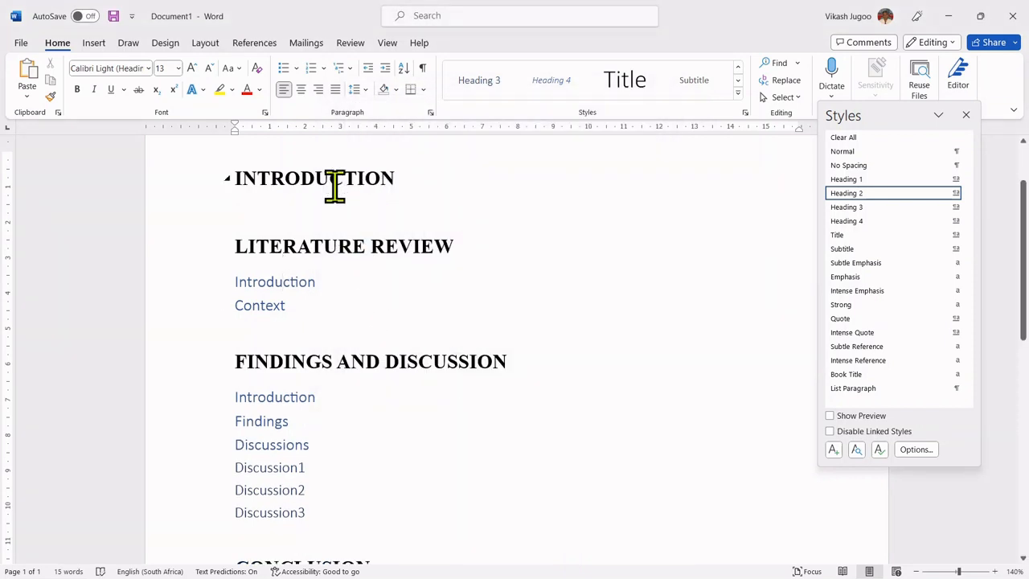
pyautogui.moveTo(357, 367)
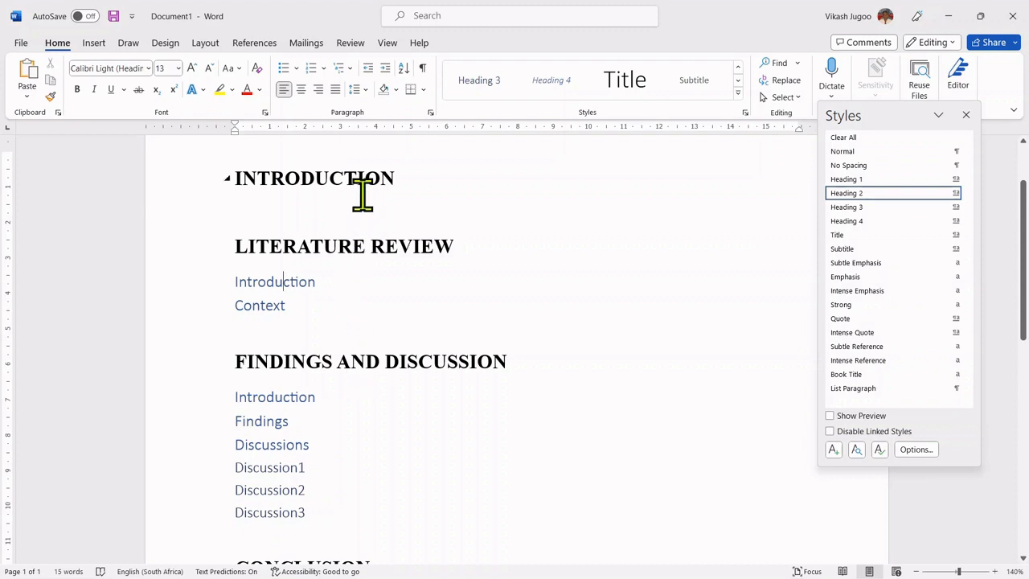
pyautogui.moveTo(351, 178)
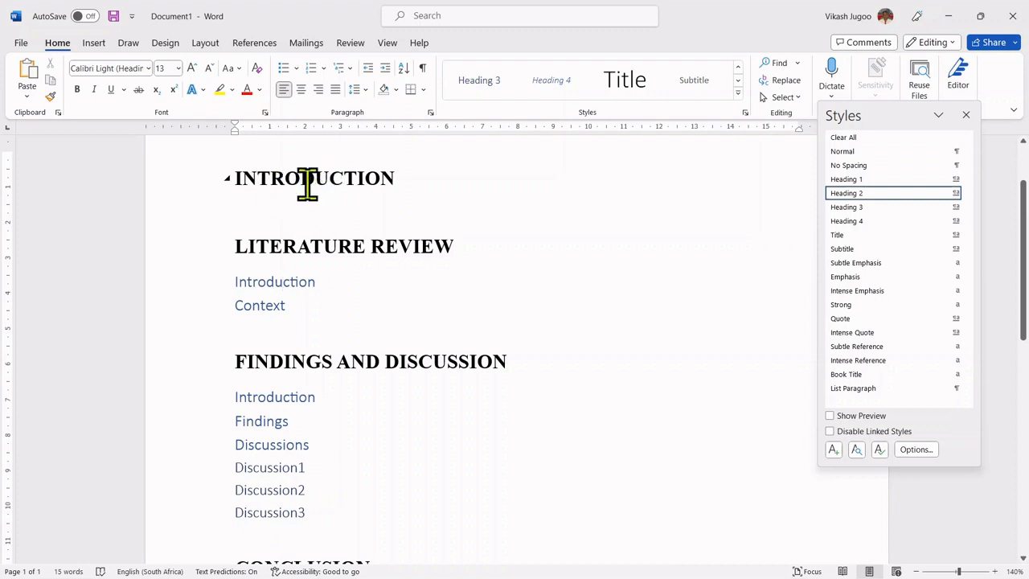
pyautogui.moveTo(320, 185)
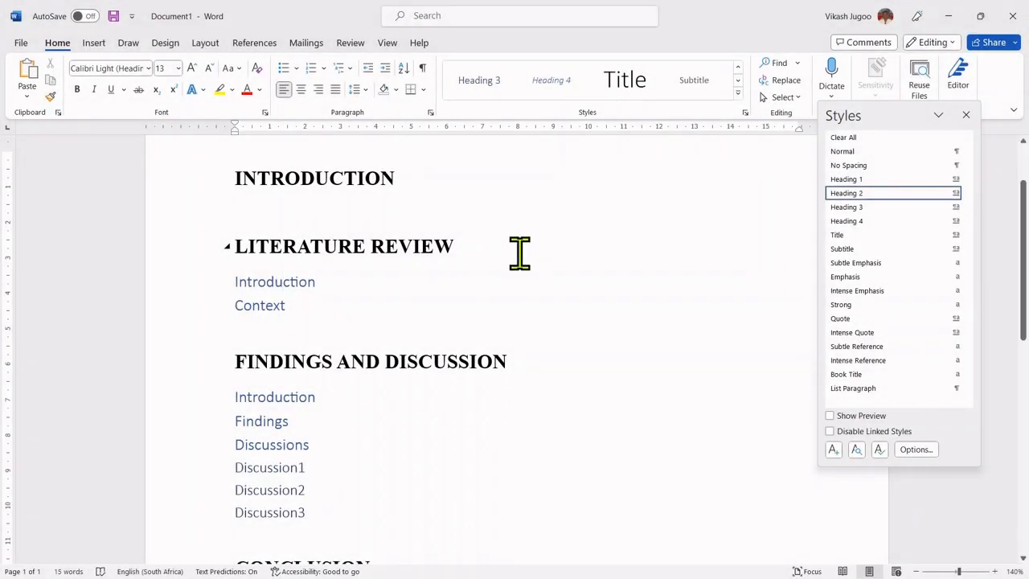
pyautogui.moveTo(492, 265)
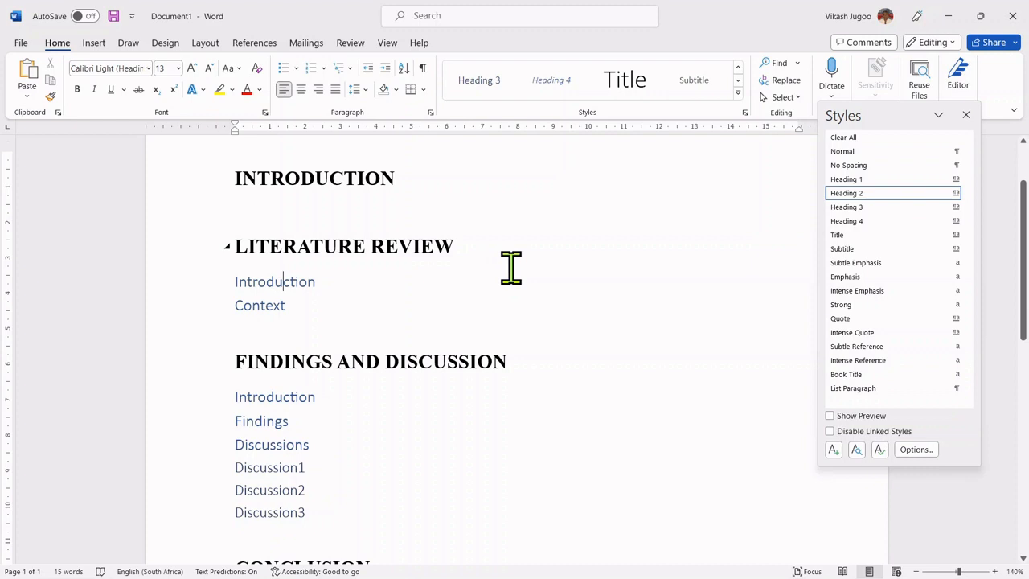
pyautogui.moveTo(856, 145)
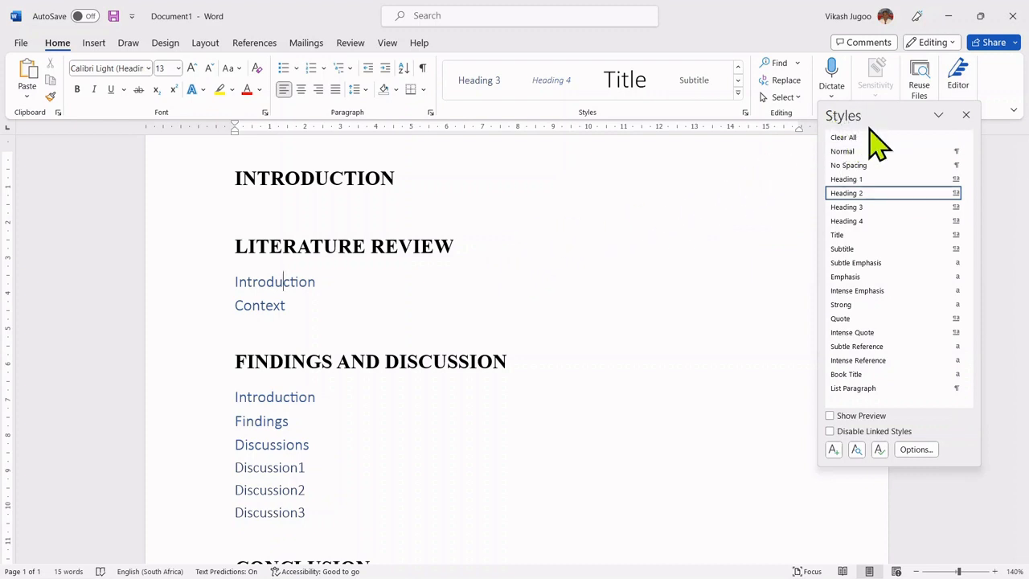
pyautogui.moveTo(846, 193)
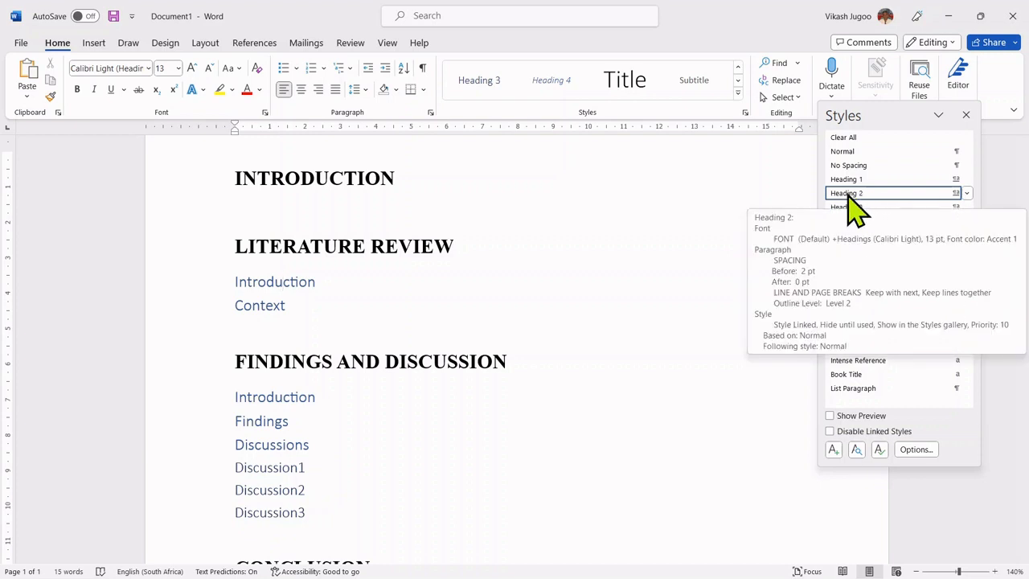
pyautogui.moveTo(933, 212)
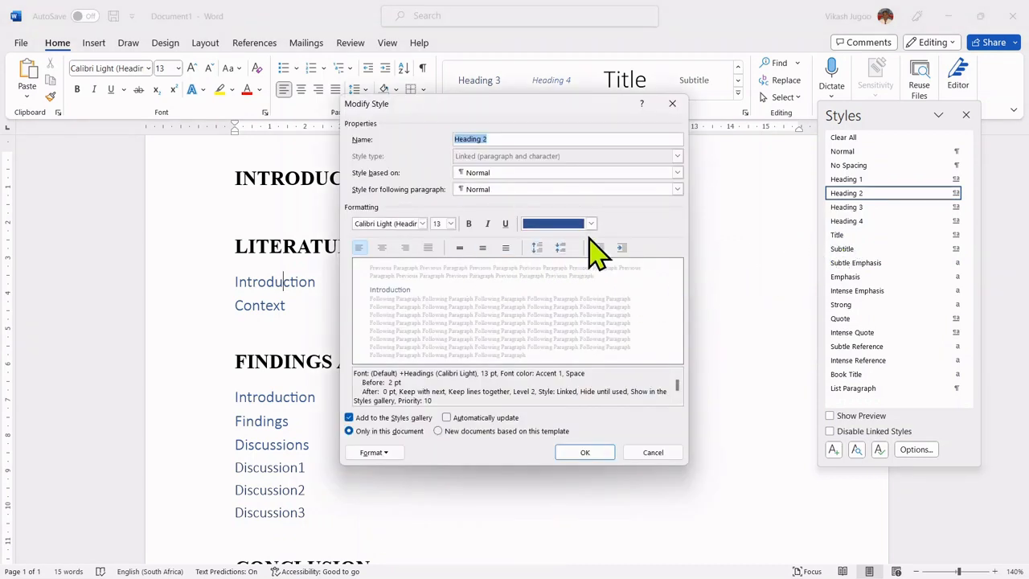
# Step: Set Heading 2 to automatic colour, 14 pt, Times New Roman in the Modify Style dialog
pyautogui.click(592, 222)
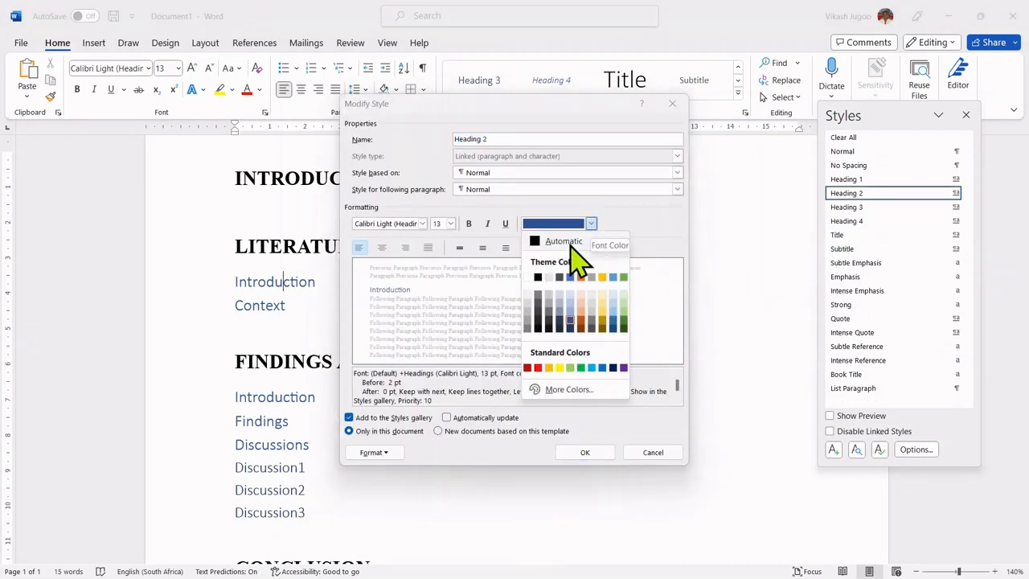
pyautogui.click(563, 241)
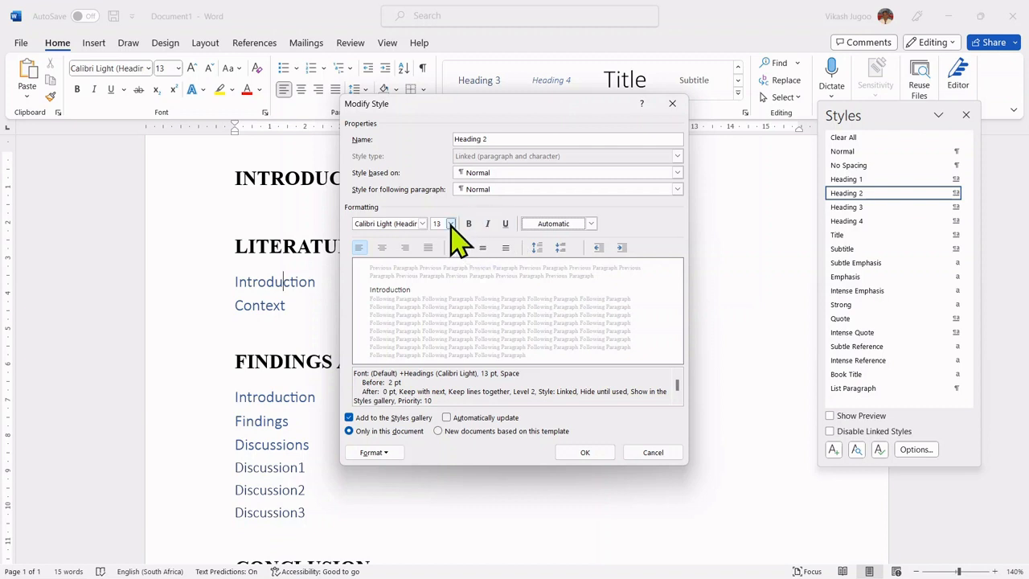
pyautogui.click(450, 224)
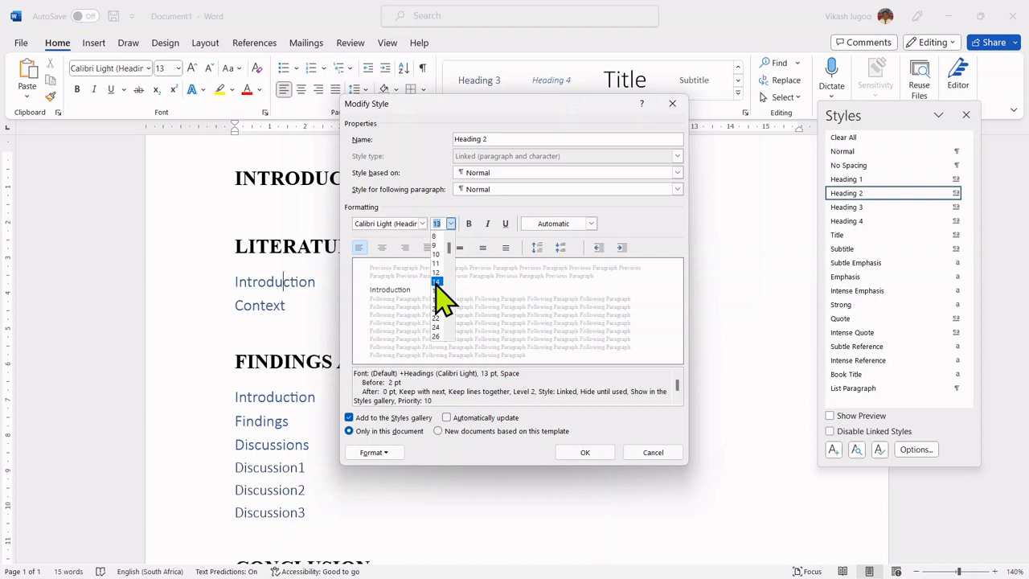
pyautogui.click(438, 280)
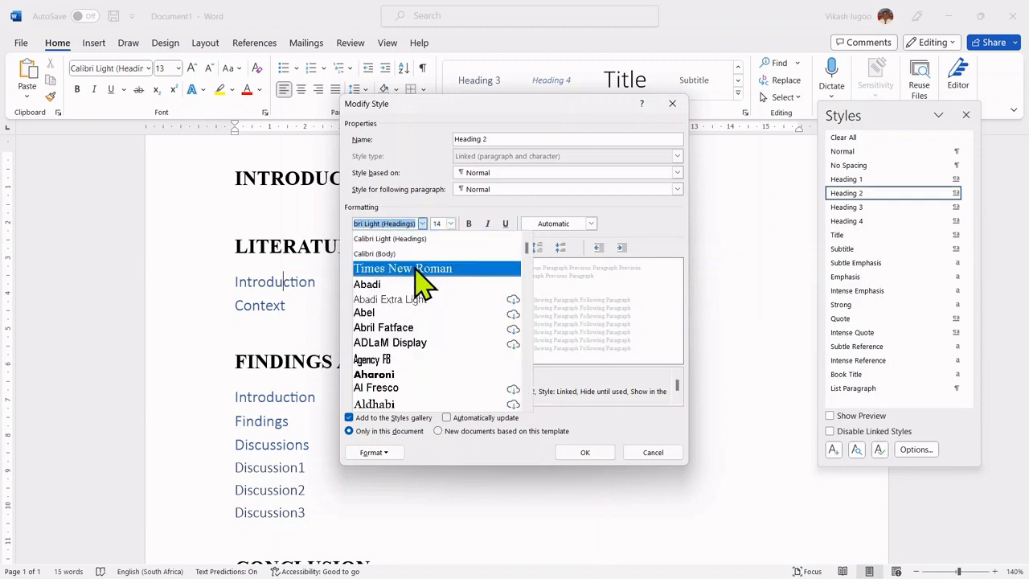
pyautogui.click(402, 266)
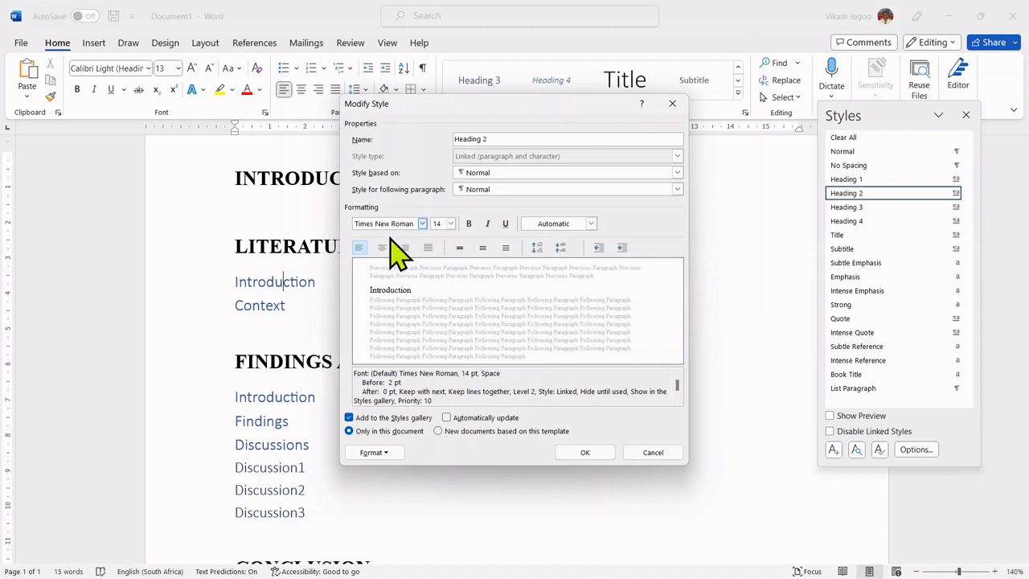
pyautogui.click(372, 451)
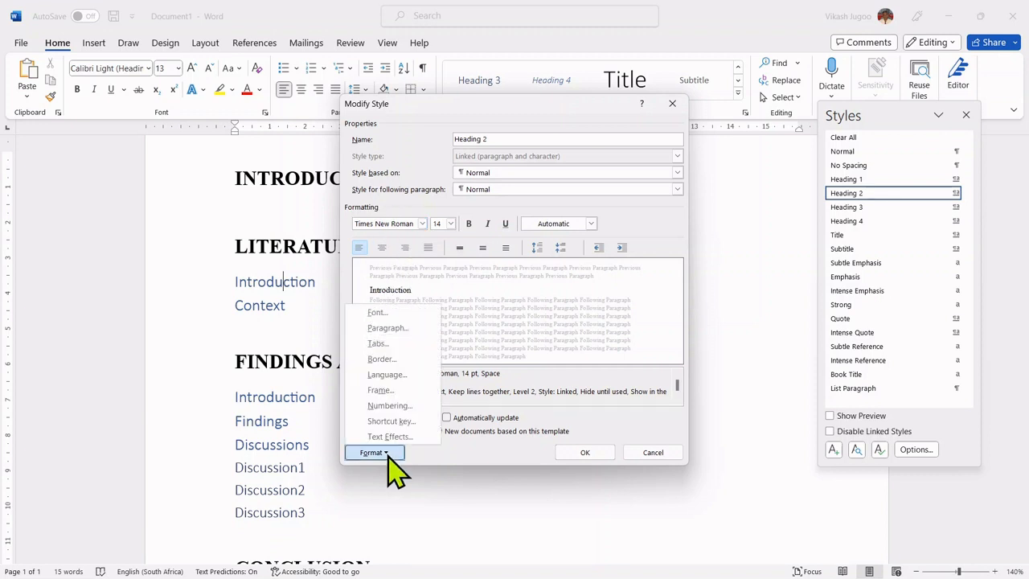
# Step: Set Heading 2 paragraph line spacing to 1.5 lines and apply the updated style
pyautogui.click(388, 328)
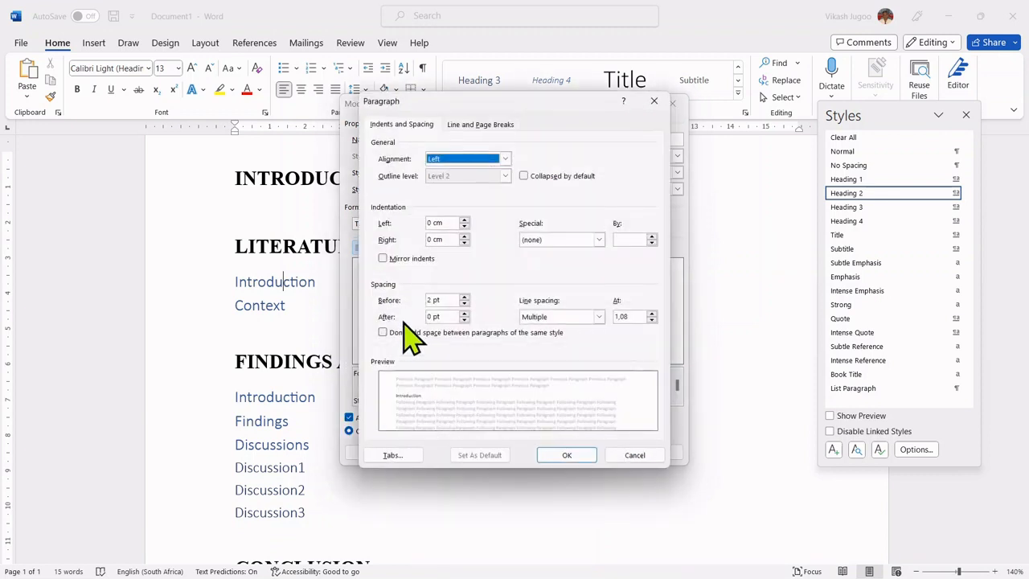
pyautogui.click(598, 316)
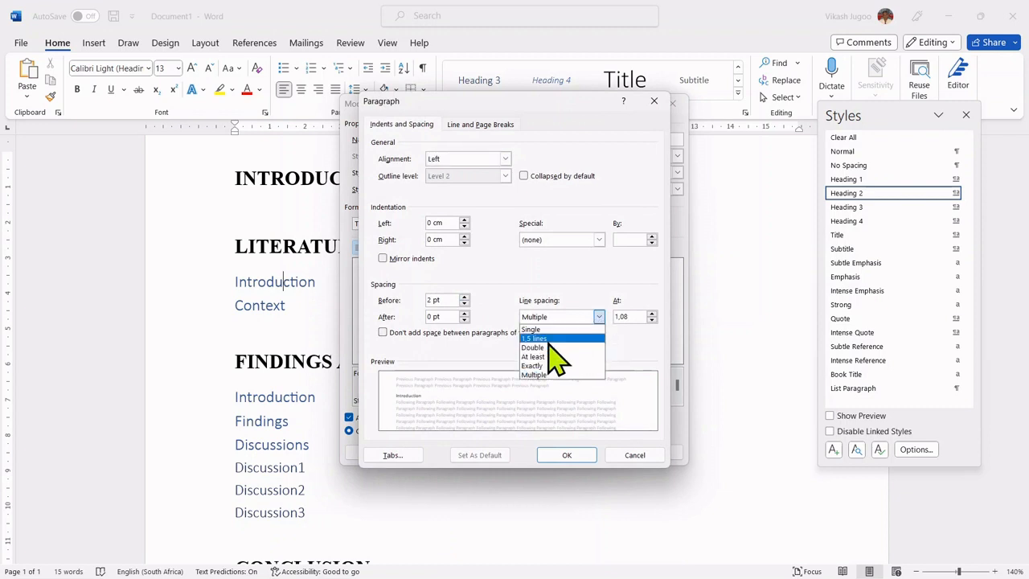
pyautogui.click(534, 338)
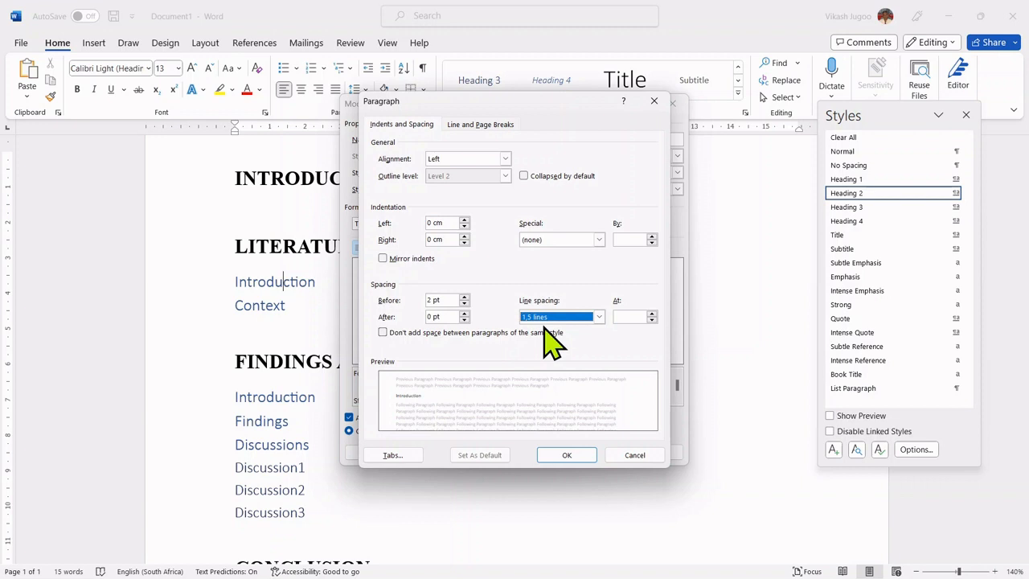
pyautogui.click(566, 453)
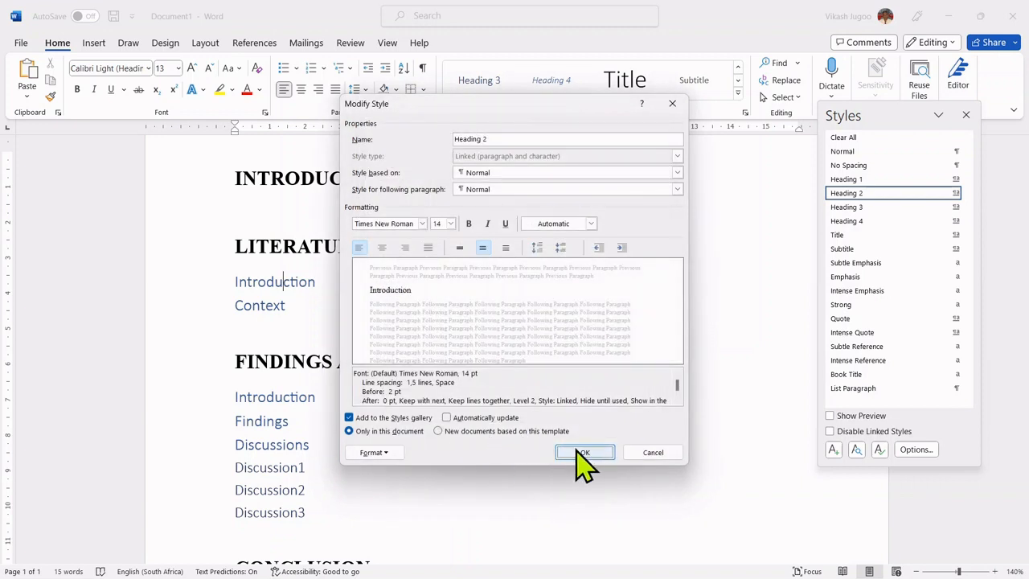
pyautogui.click(585, 452)
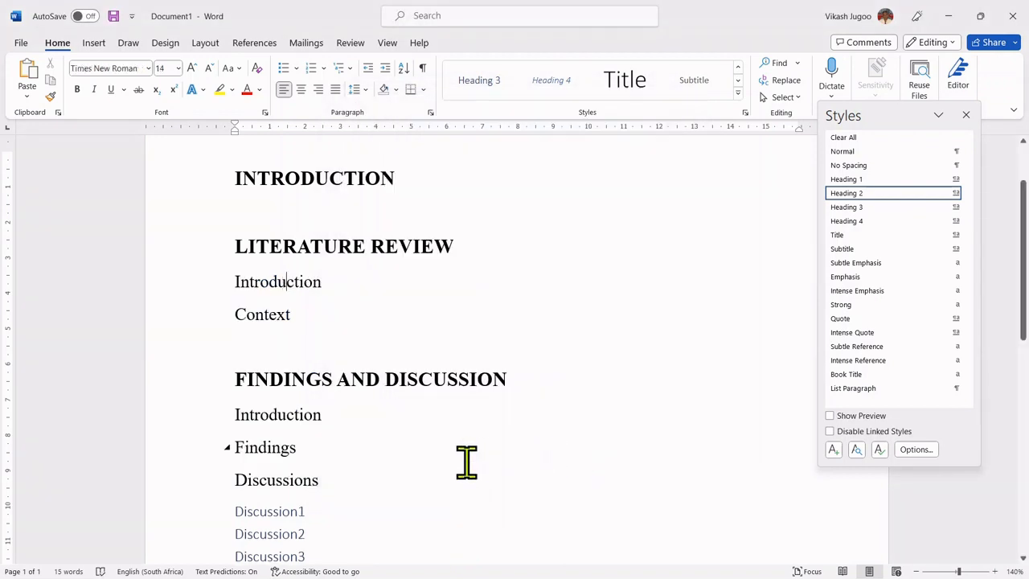
pyautogui.moveTo(466, 465)
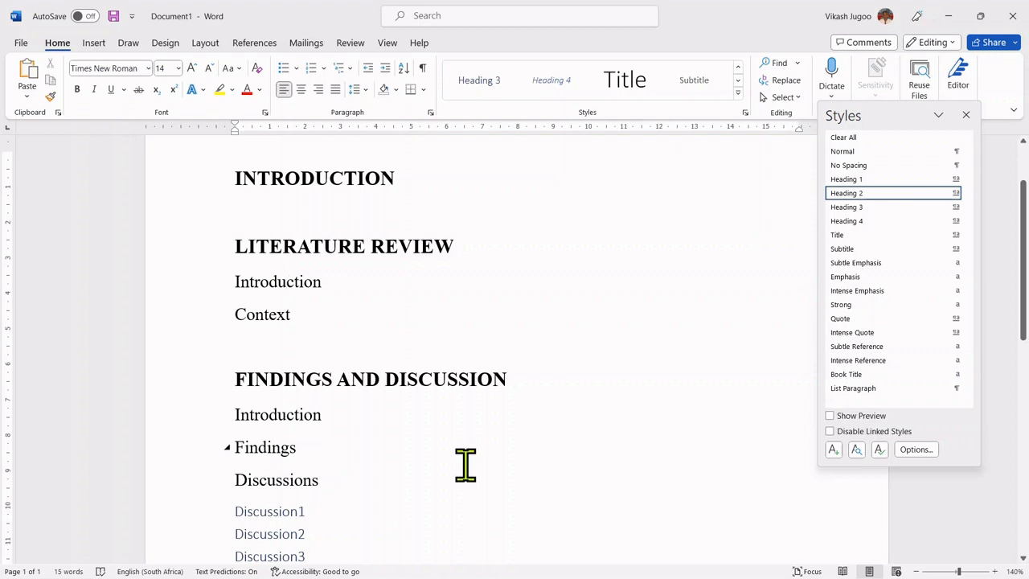
pyautogui.moveTo(277, 325)
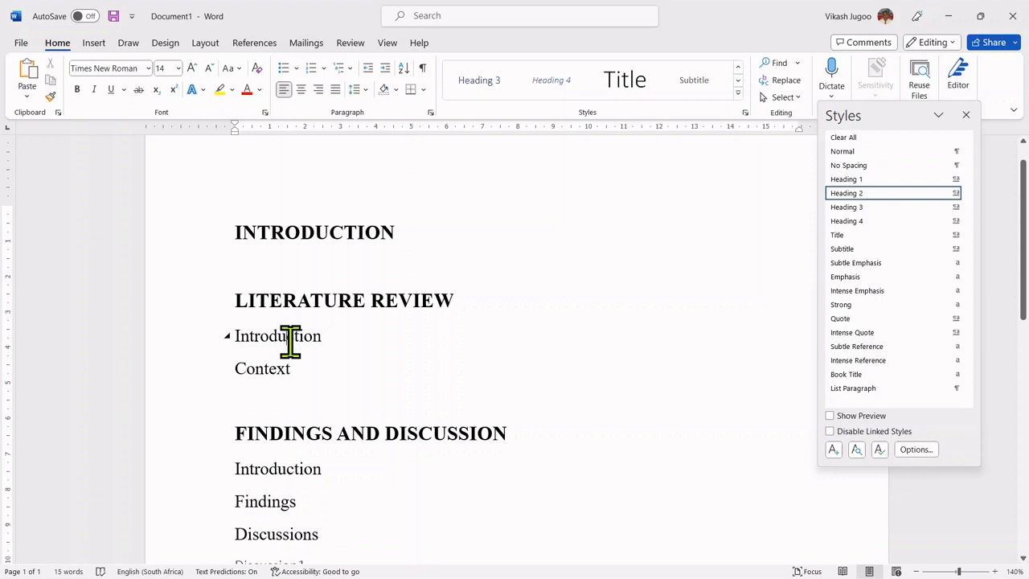
pyautogui.moveTo(402, 386)
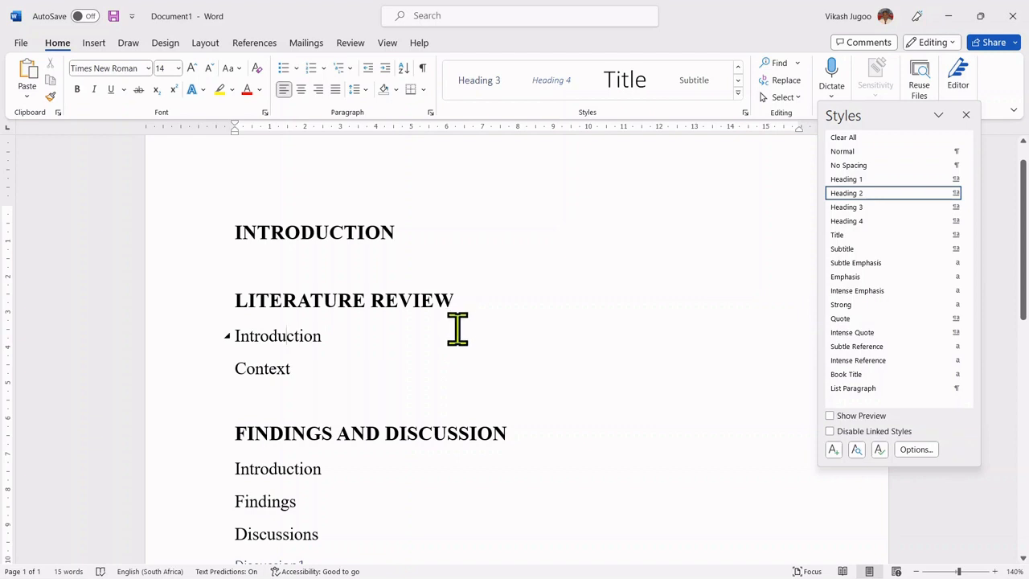
pyautogui.scroll(-3)
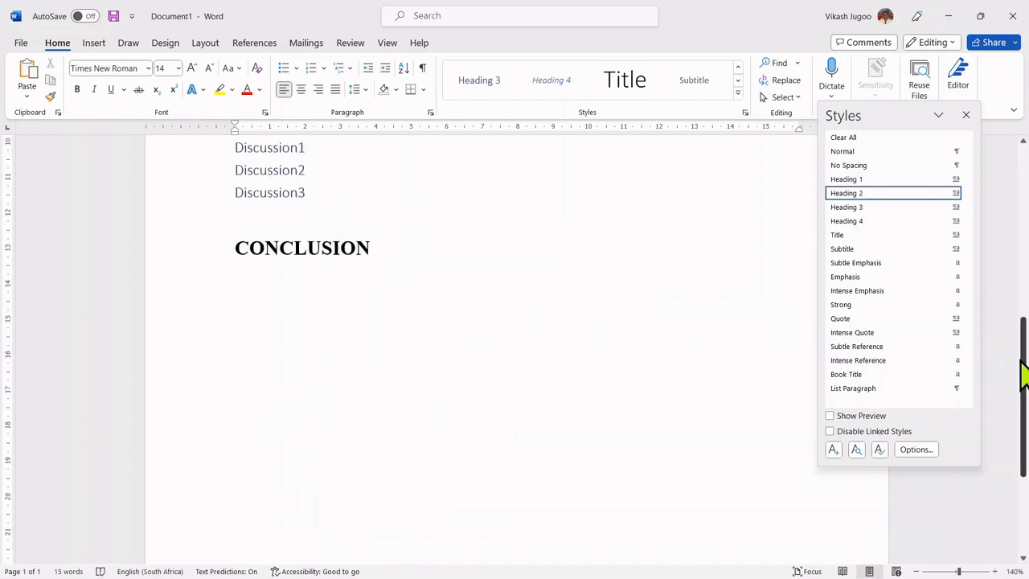
pyautogui.scroll(3)
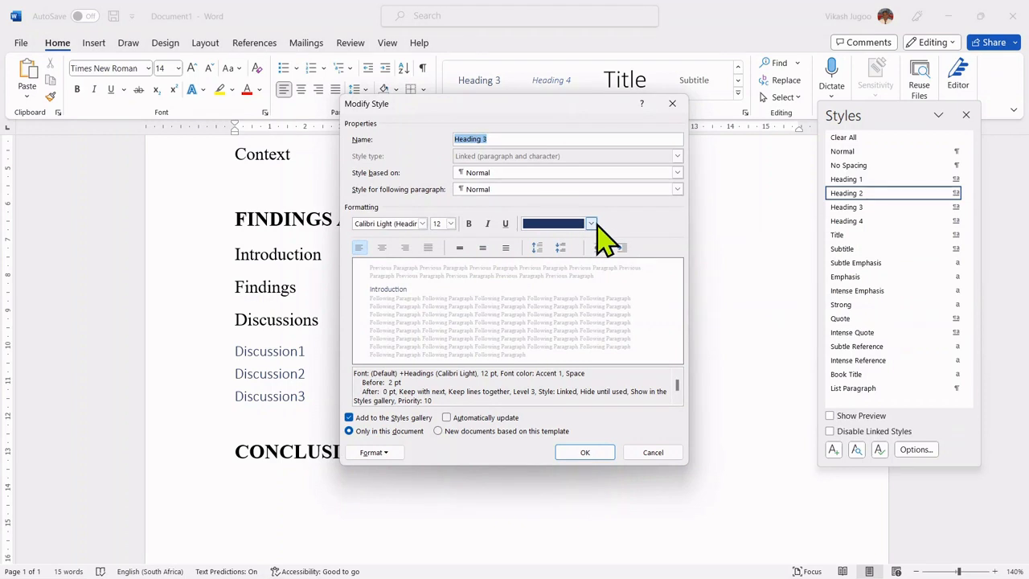
# Step: Set Heading 3 to automatic black colour and Times New Roman font
pyautogui.click(592, 222)
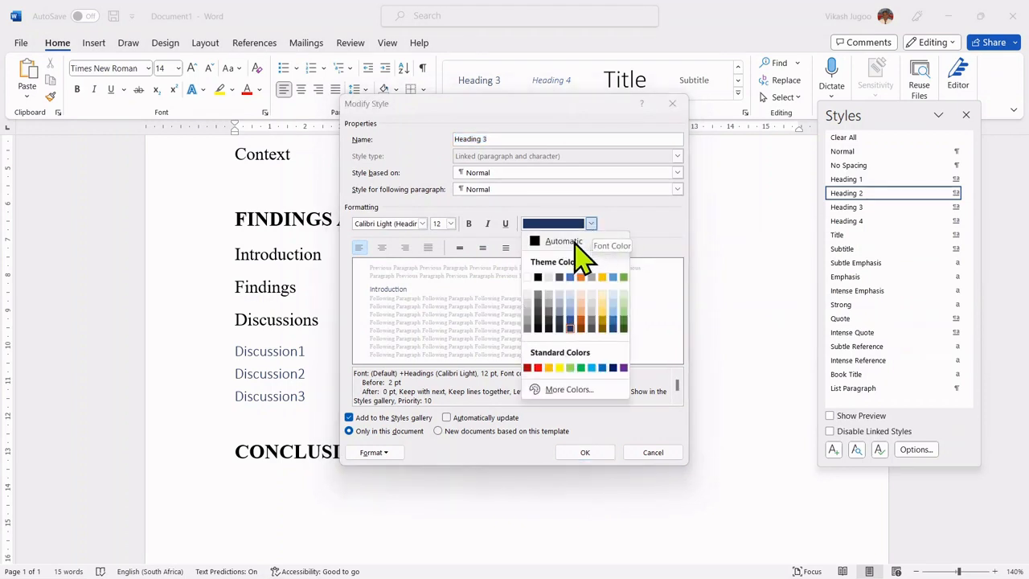
pyautogui.click(563, 242)
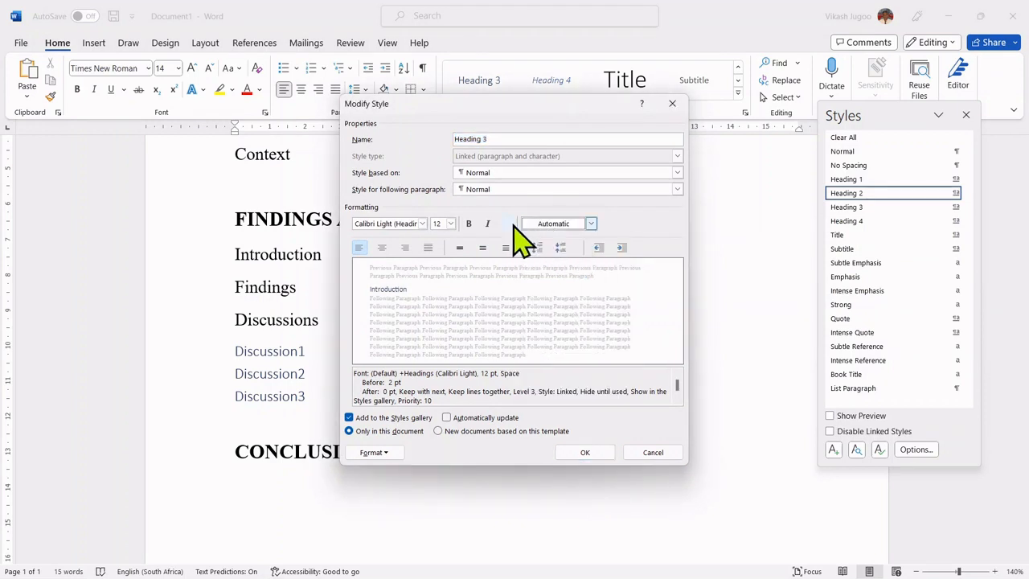
pyautogui.moveTo(447, 244)
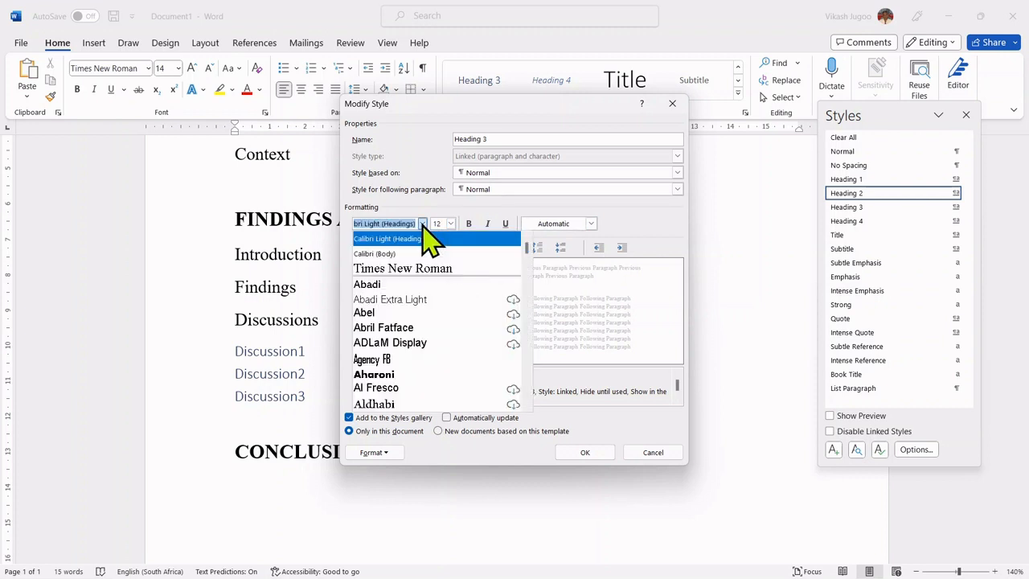
pyautogui.click(402, 267)
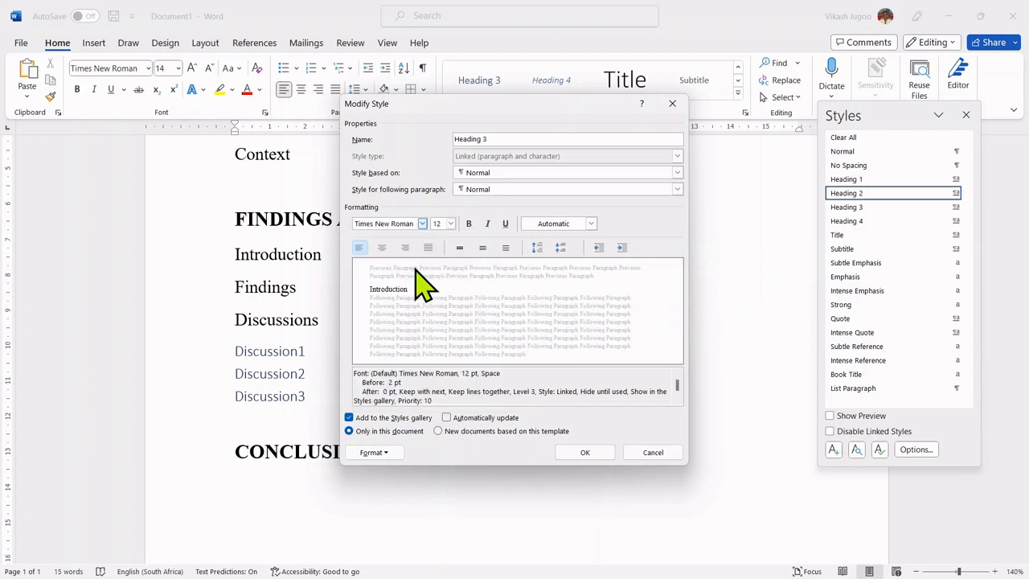
pyautogui.click(373, 452)
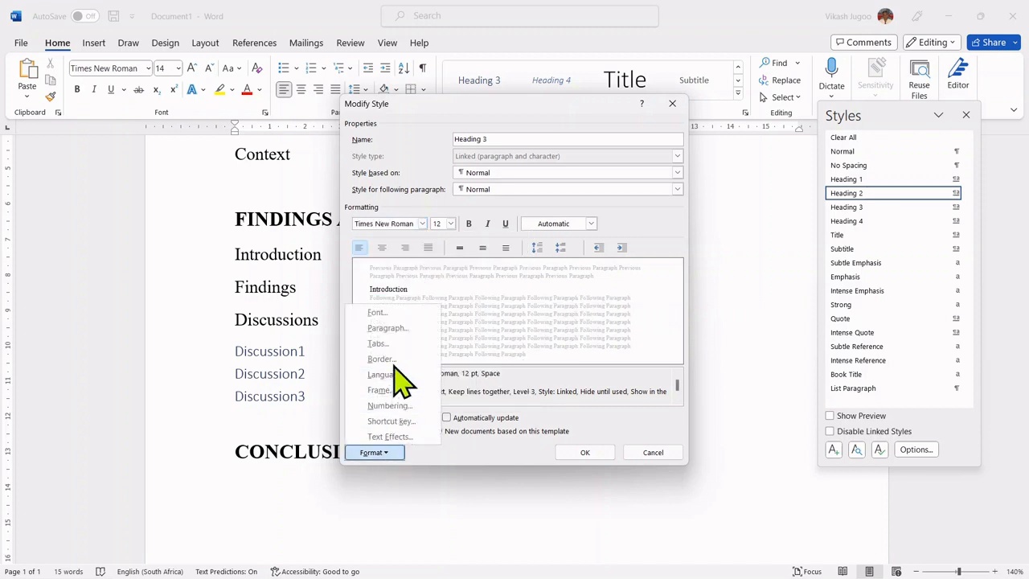
# Step: Set Heading 3 paragraph line spacing to 1.5 lines and apply the updated style
pyautogui.click(388, 328)
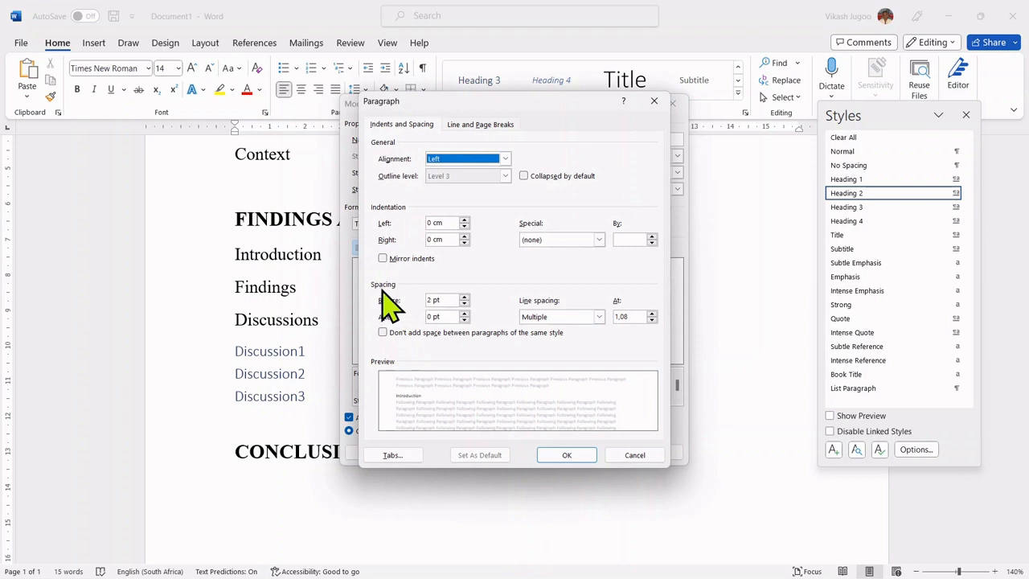
pyautogui.click(598, 315)
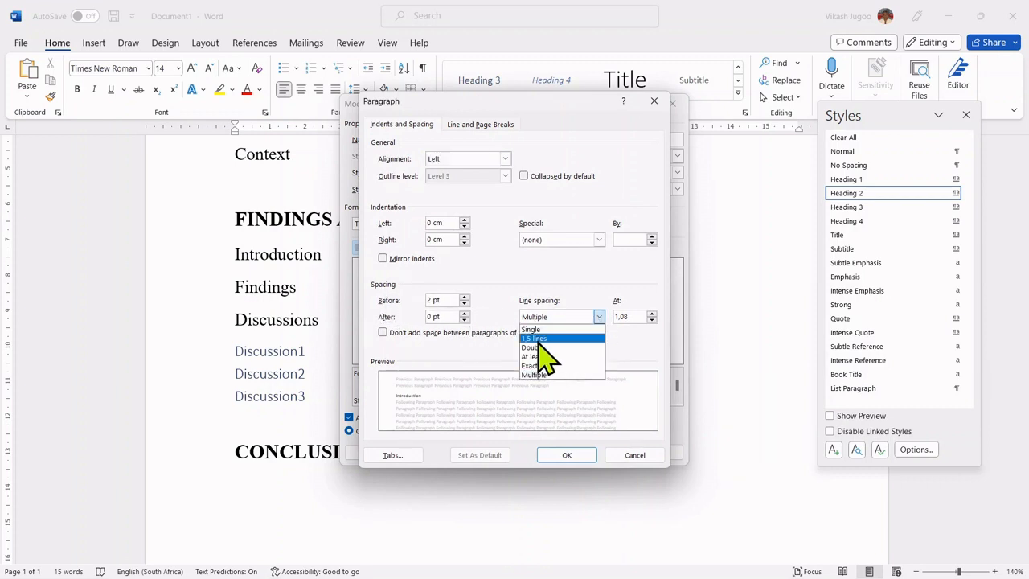
pyautogui.click(537, 337)
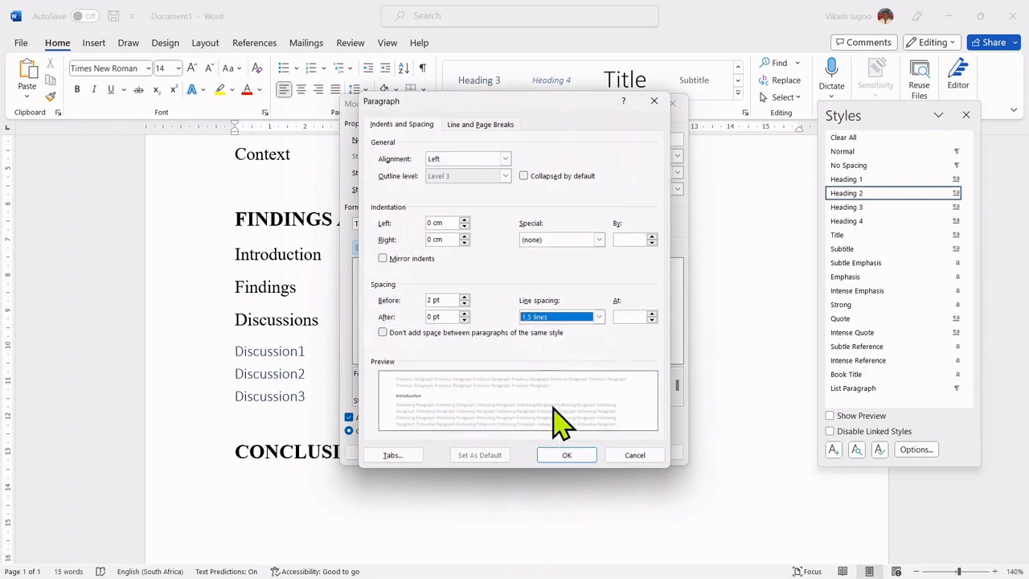
pyautogui.click(566, 453)
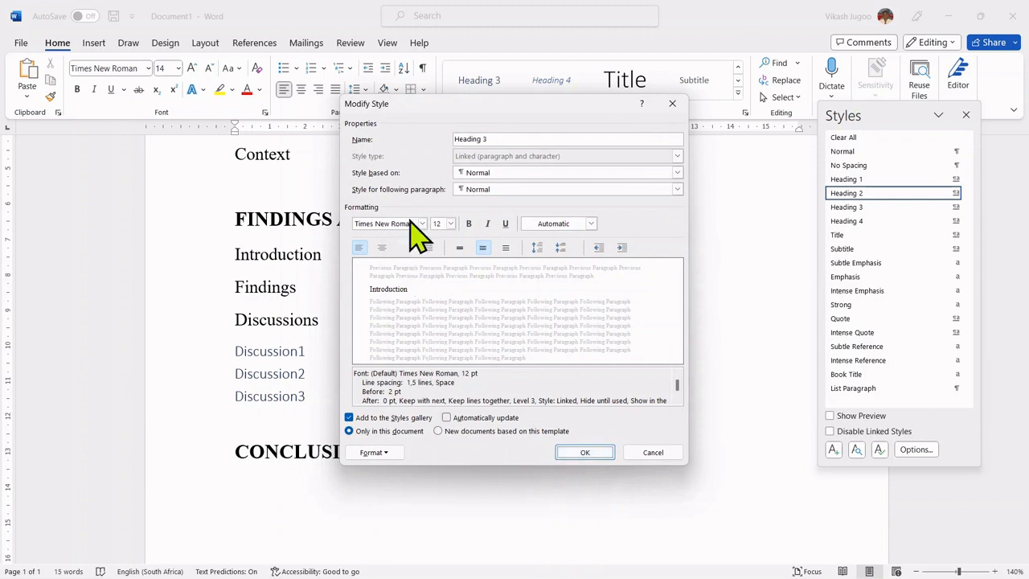
pyautogui.moveTo(534, 431)
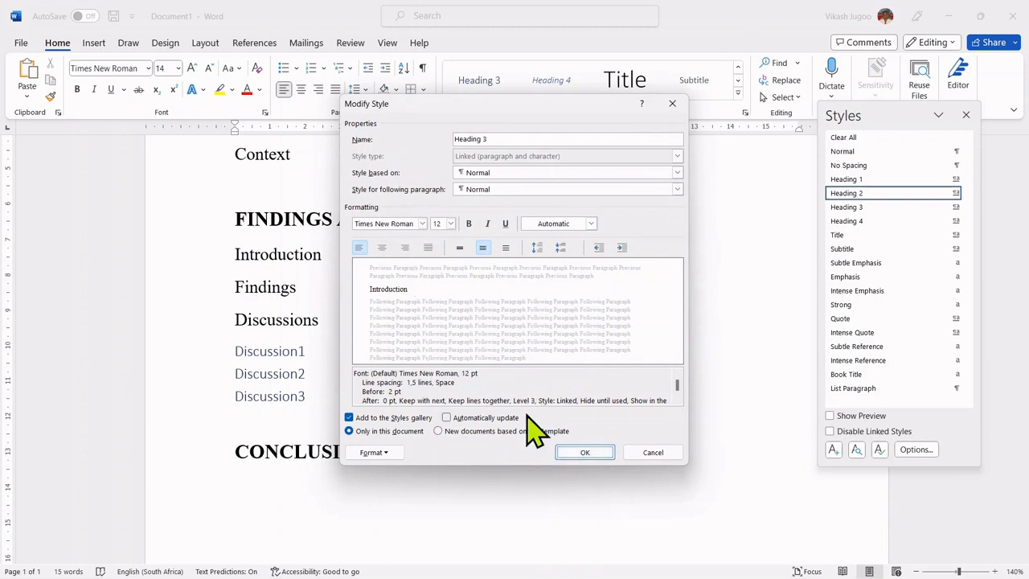
pyautogui.click(586, 452)
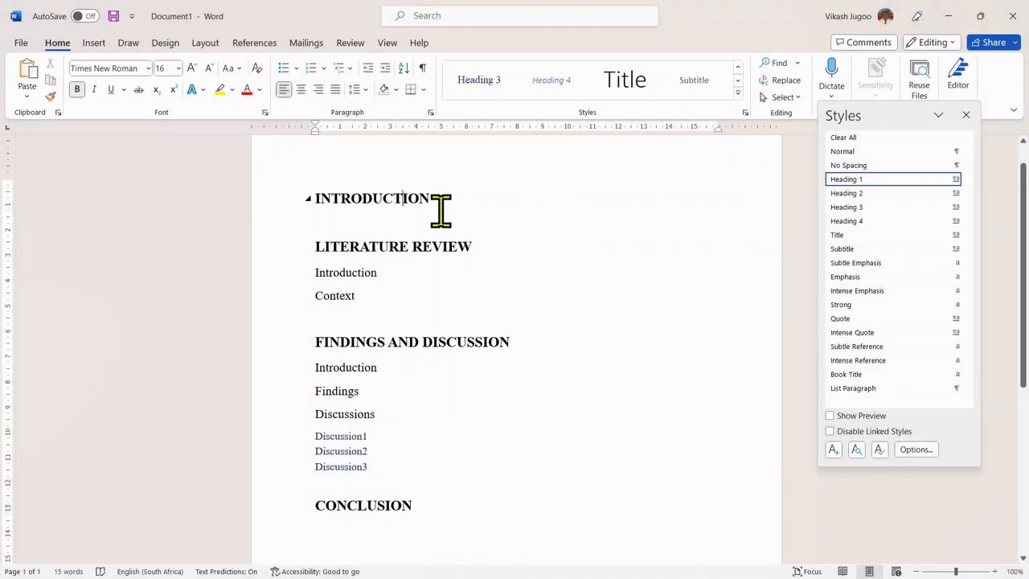
pyautogui.moveTo(476, 414)
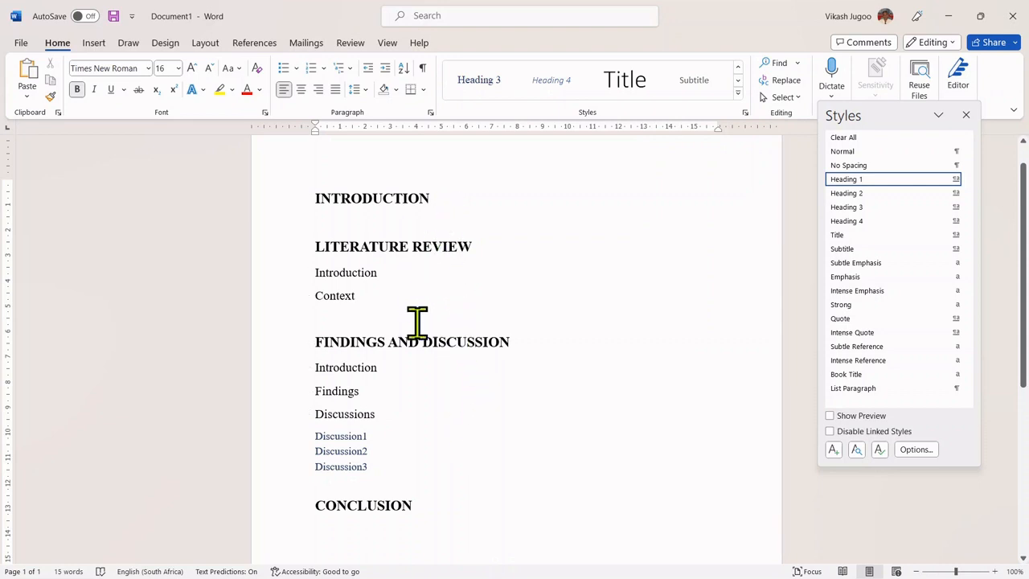
pyautogui.moveTo(403, 467)
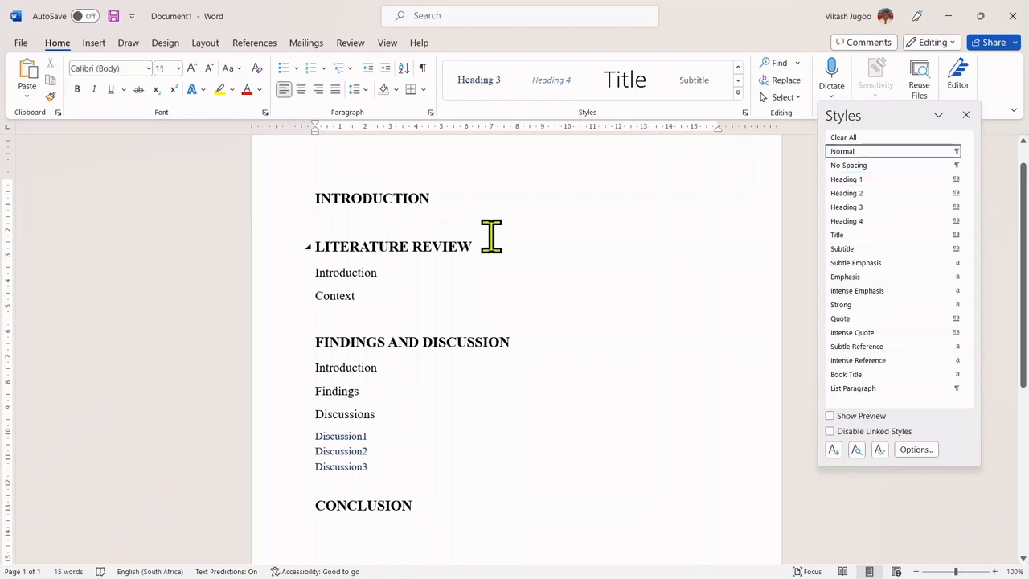
pyautogui.moveTo(530, 267)
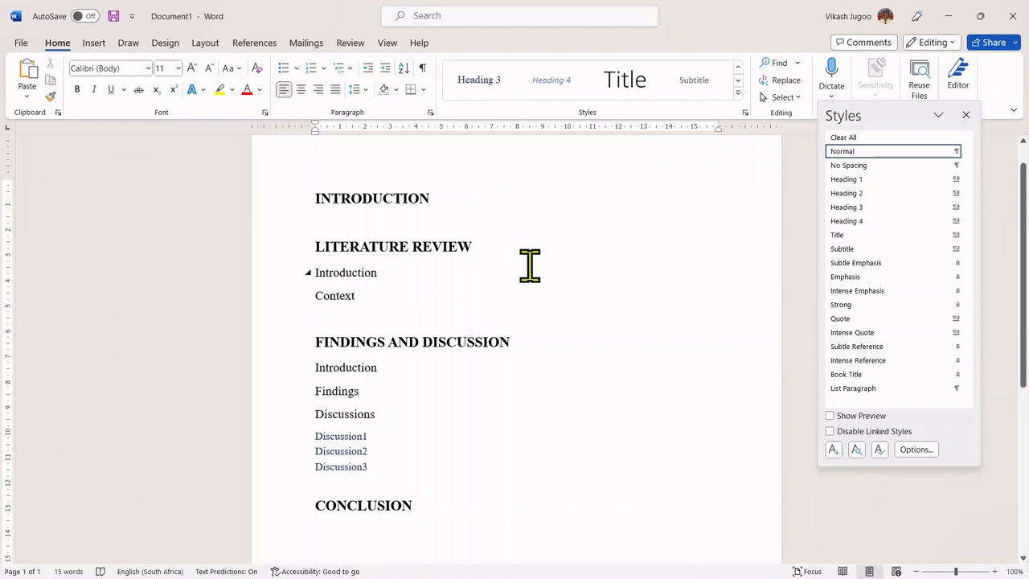
# Step: Insert empty paragraphs after the Heading 2 and Heading 3 subheadings down the outline
pyautogui.click(315, 221)
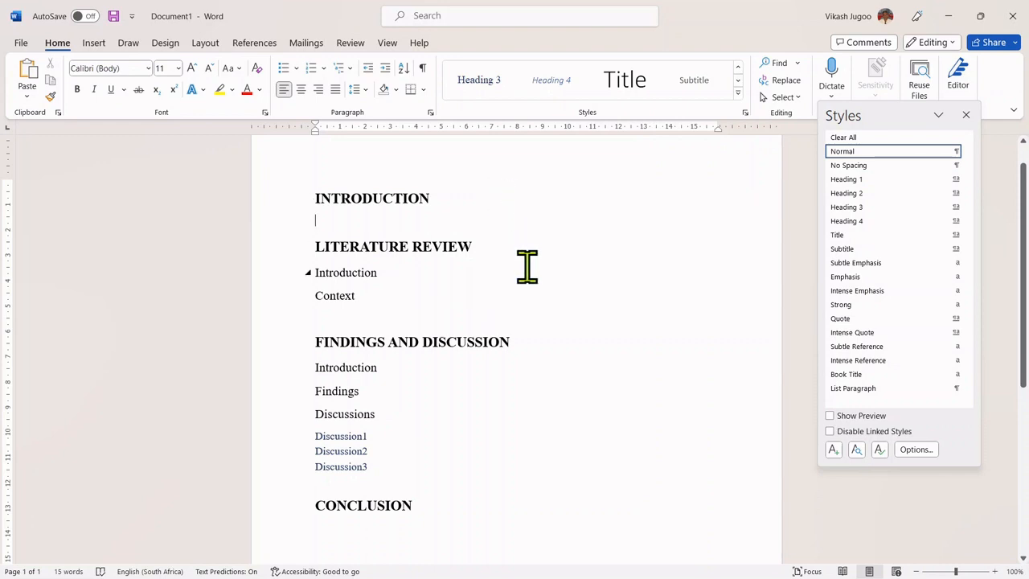
pyautogui.moveTo(354, 453)
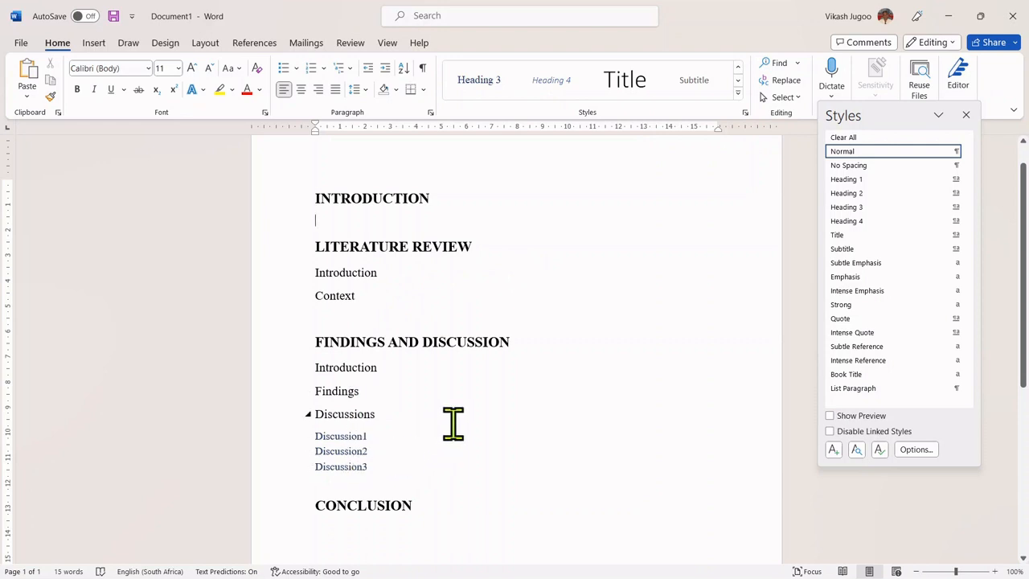
pyautogui.moveTo(335, 222)
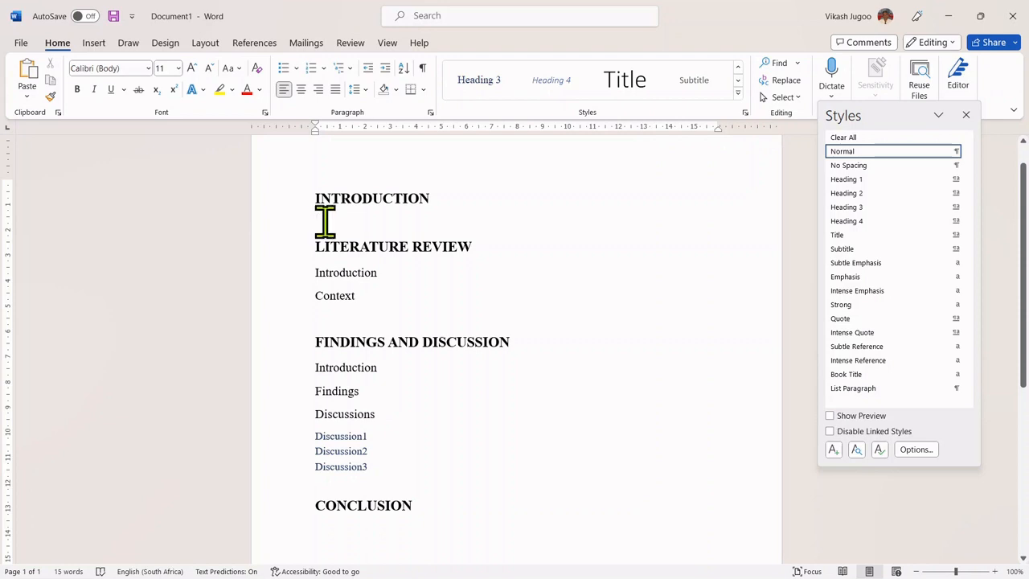
pyautogui.moveTo(444, 241)
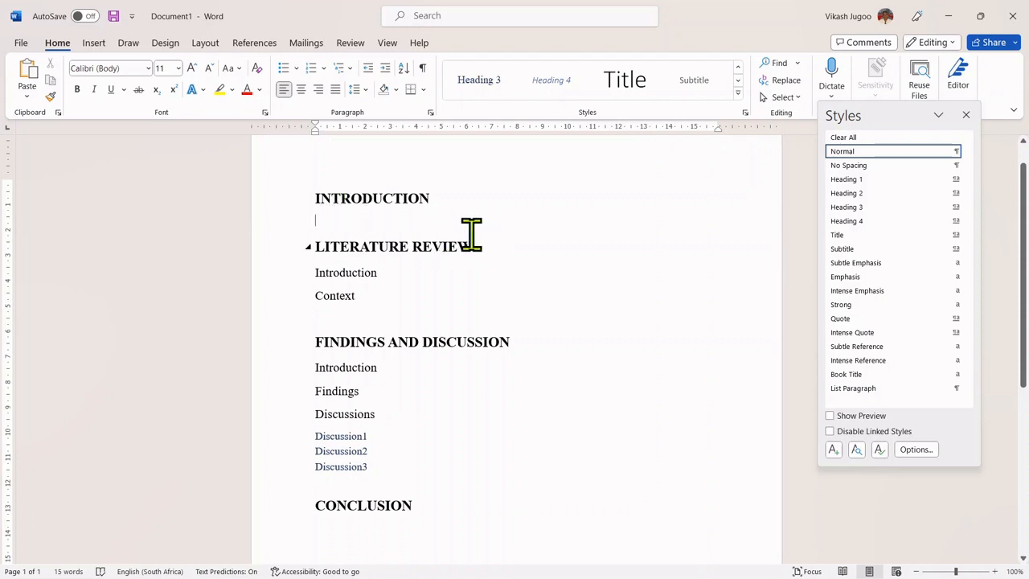
pyautogui.moveTo(454, 270)
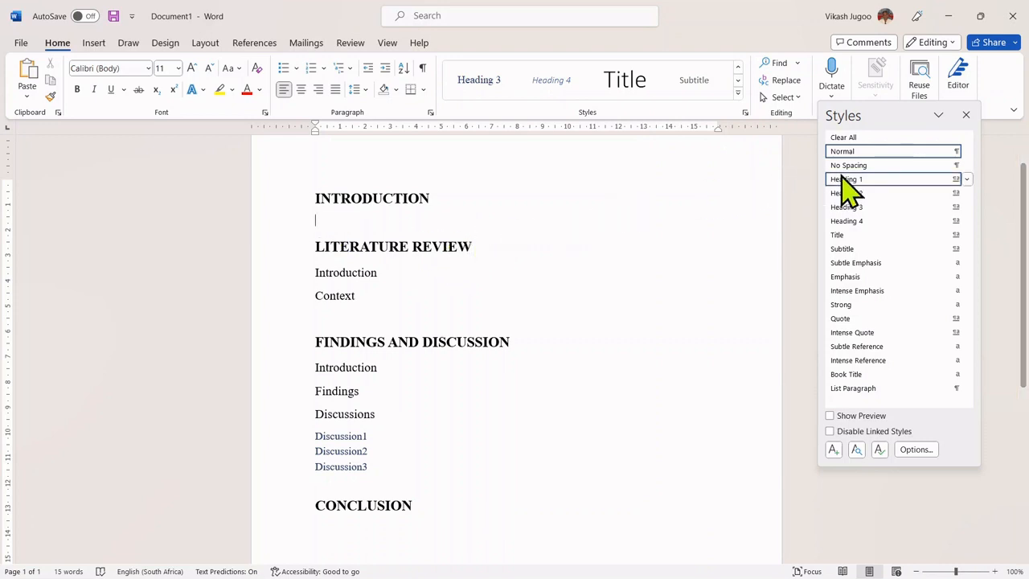
pyautogui.moveTo(860, 151)
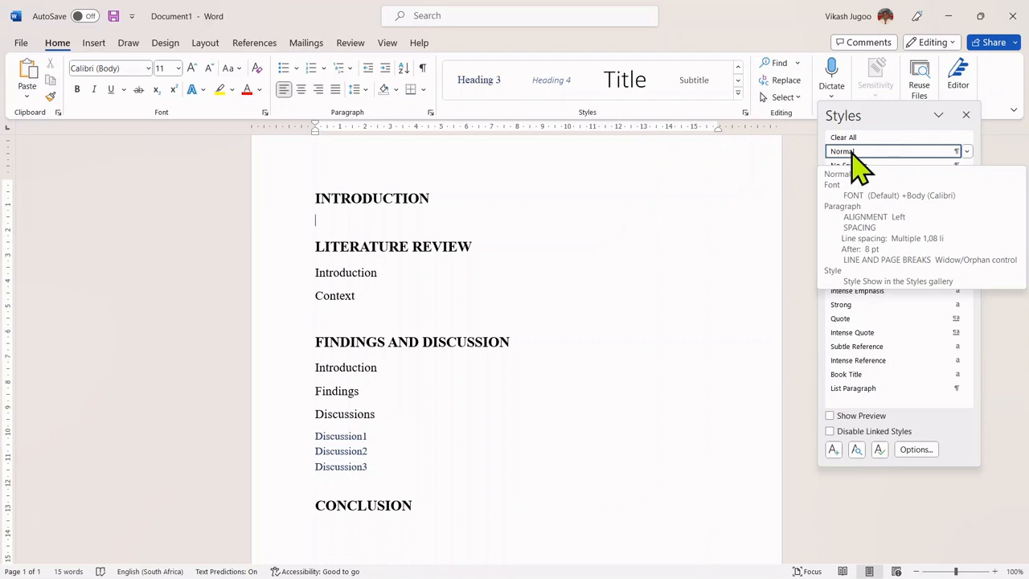
pyautogui.moveTo(849, 164)
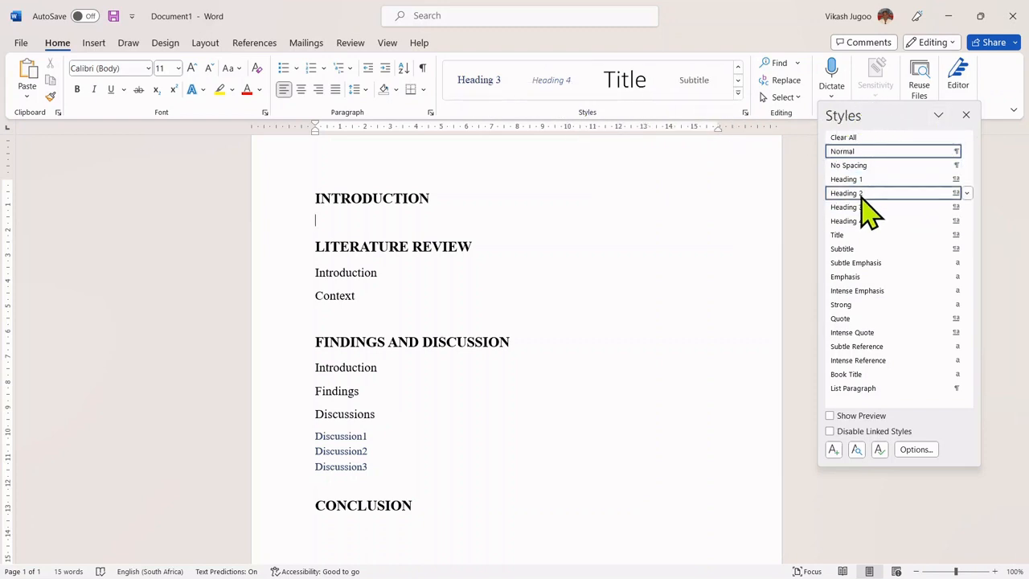
pyautogui.moveTo(868, 151)
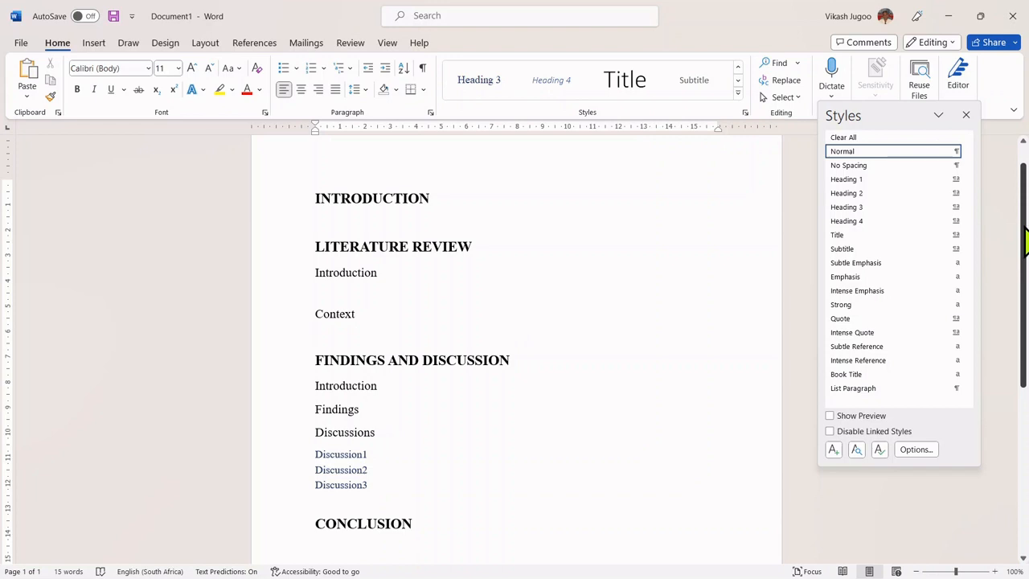
pyautogui.scroll(-3)
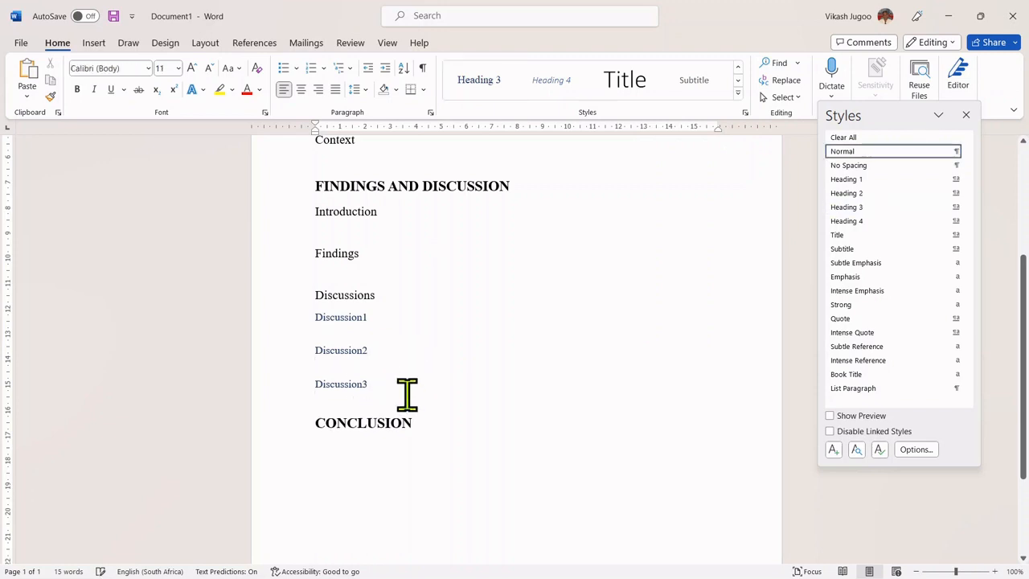
pyautogui.moveTo(338, 405)
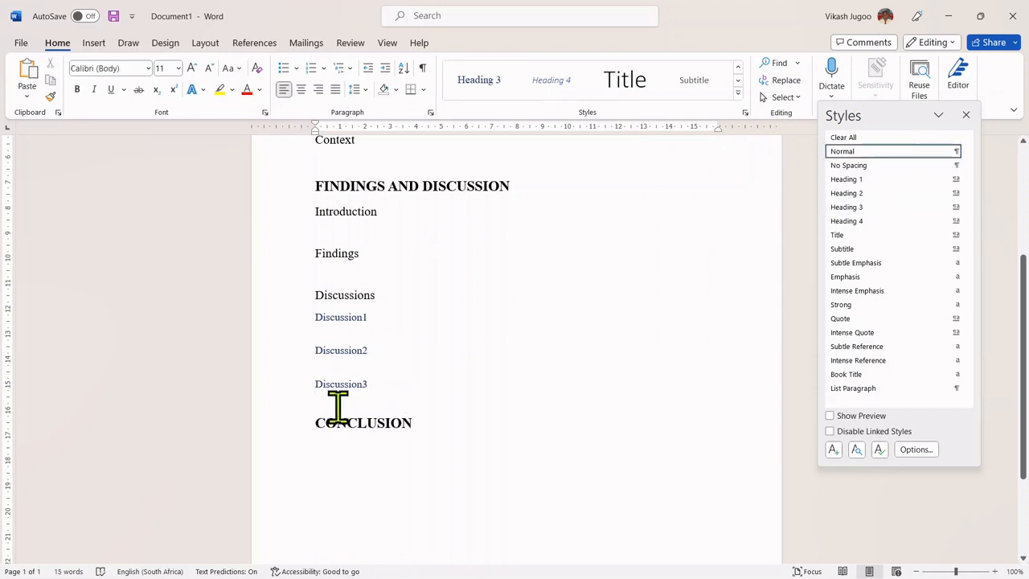
pyautogui.click(333, 447)
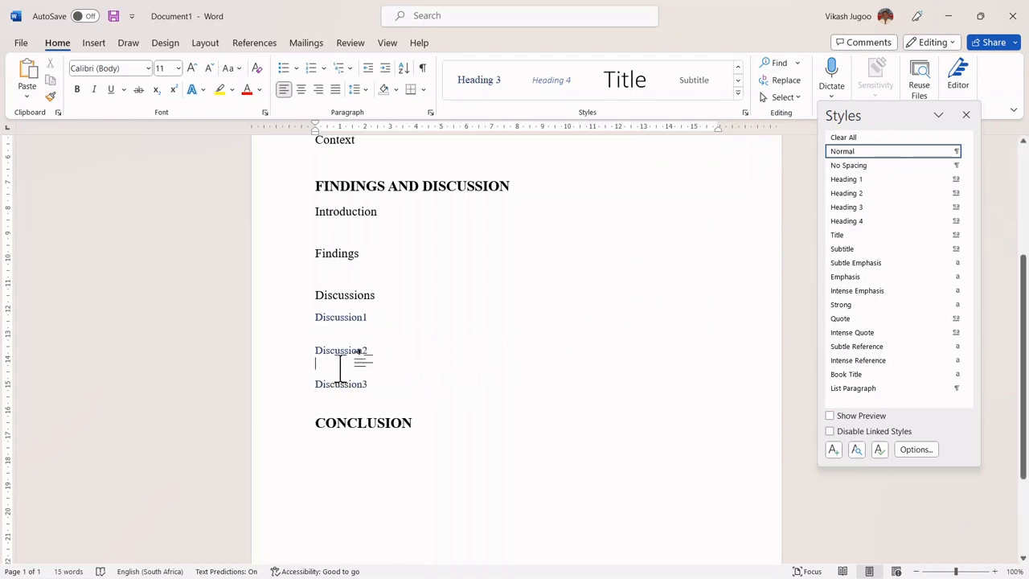
pyautogui.moveTo(392, 341)
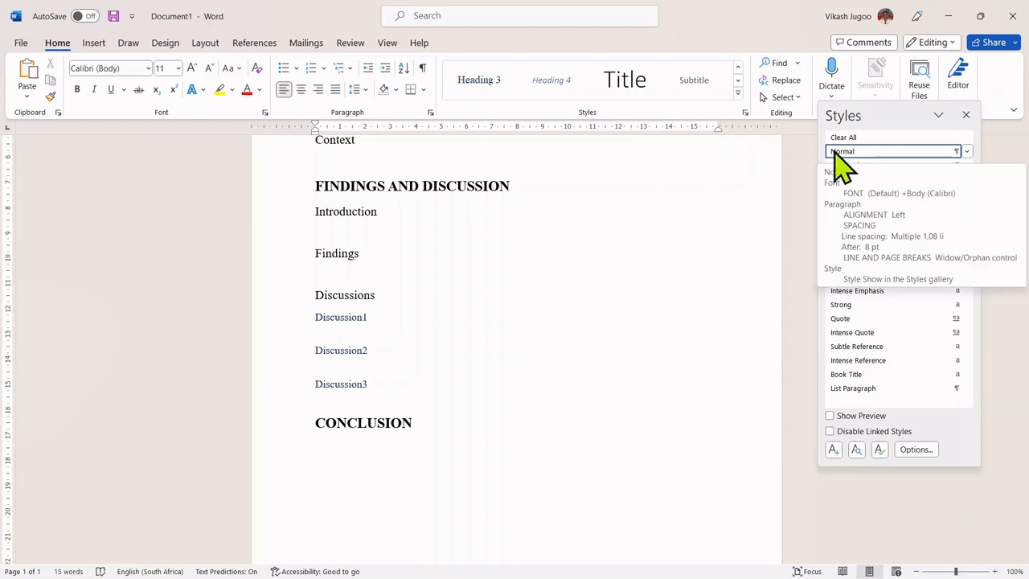
# Step: Modify the Normal style to automatic colour and Times New Roman font
pyautogui.click(965, 152)
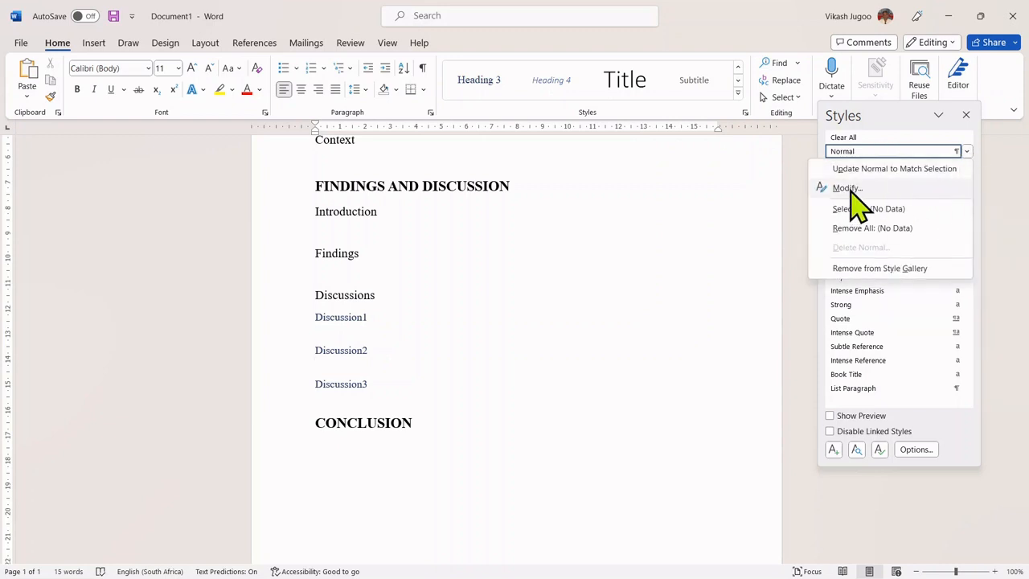
pyautogui.click(846, 187)
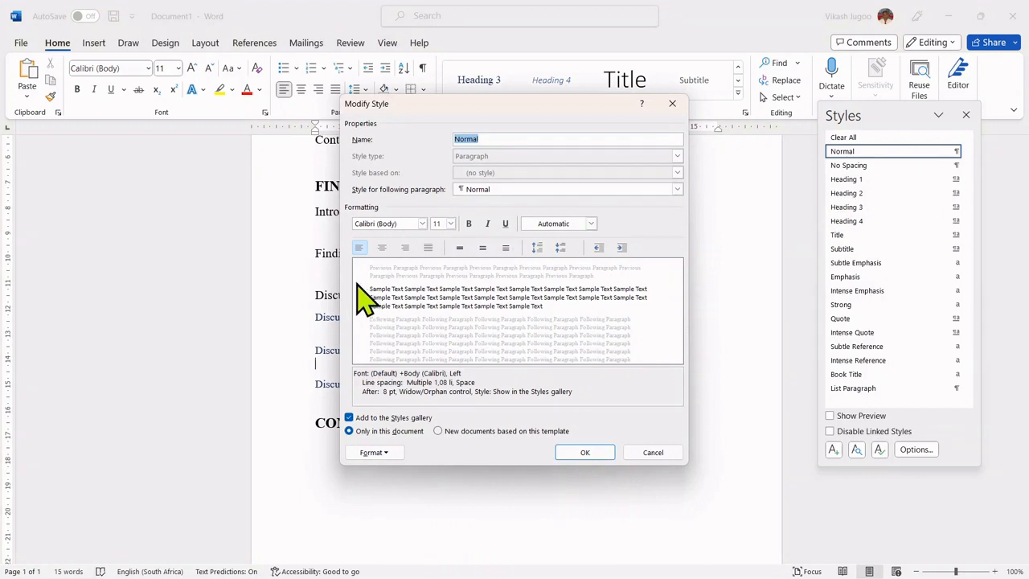
pyautogui.click(592, 224)
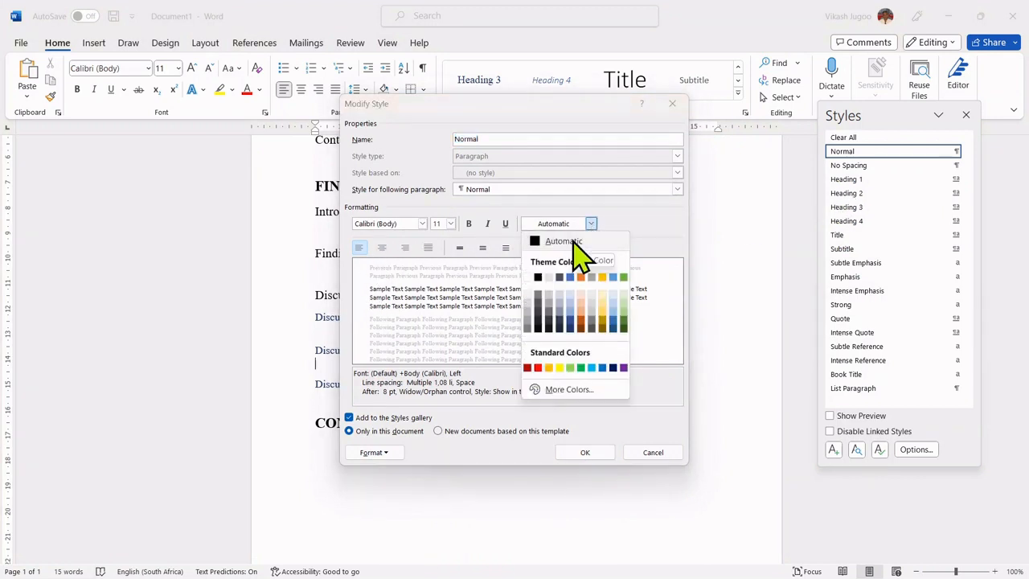
pyautogui.click(563, 241)
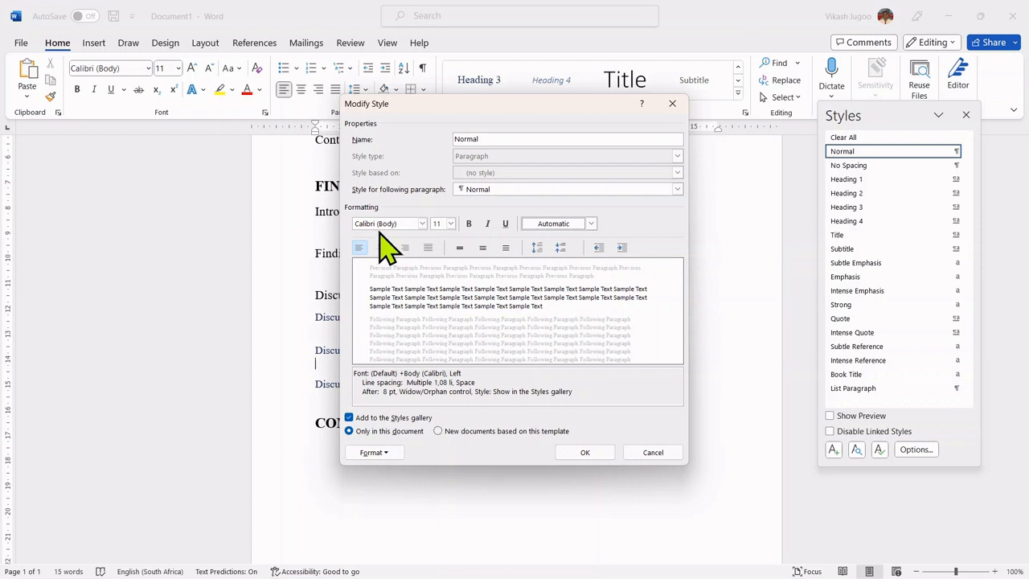
pyautogui.click(421, 224)
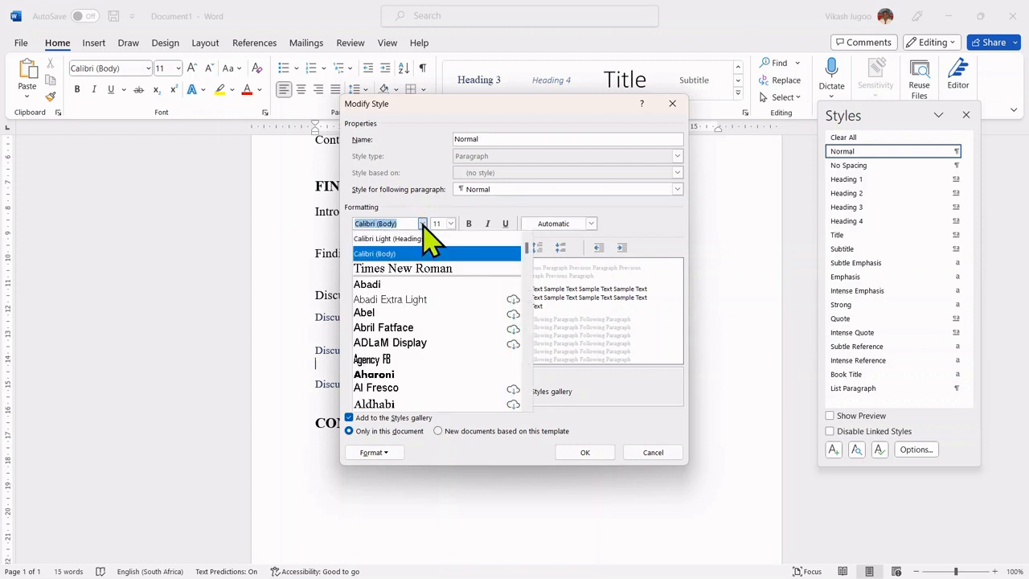
pyautogui.click(402, 267)
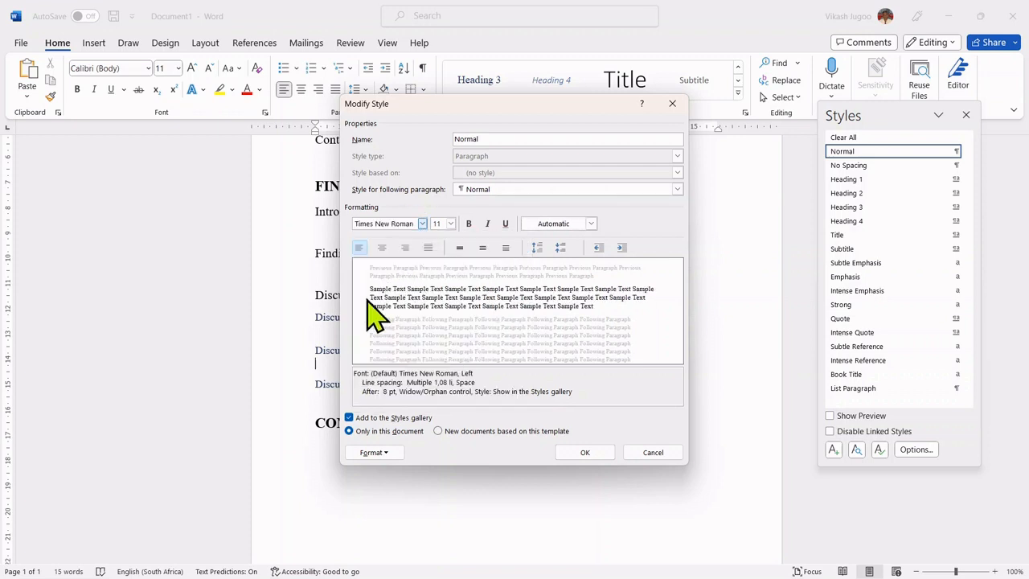
pyautogui.click(373, 452)
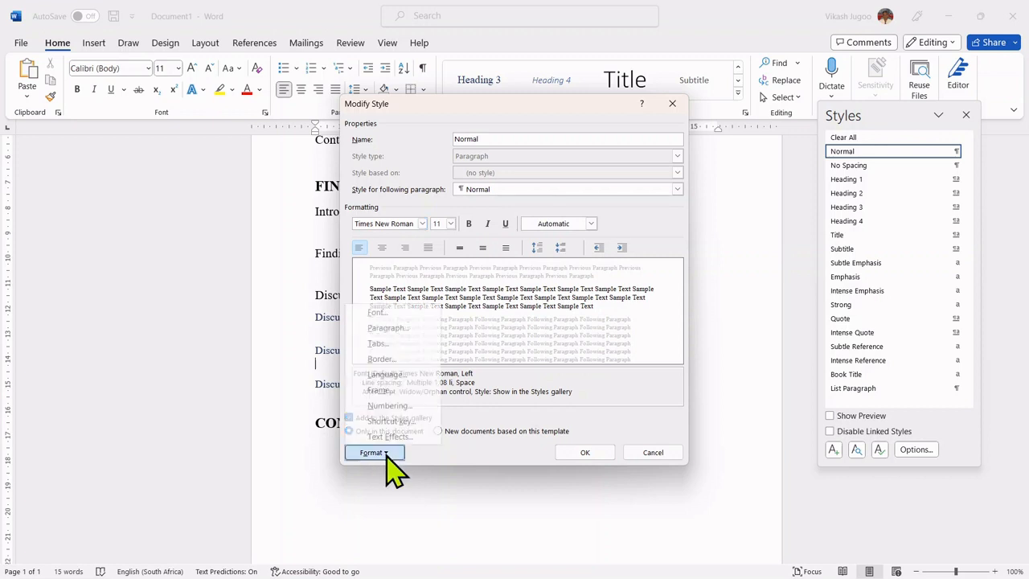
# Step: Set the Normal style's line spacing to 1.5 lines and apply it to the body text
pyautogui.click(389, 328)
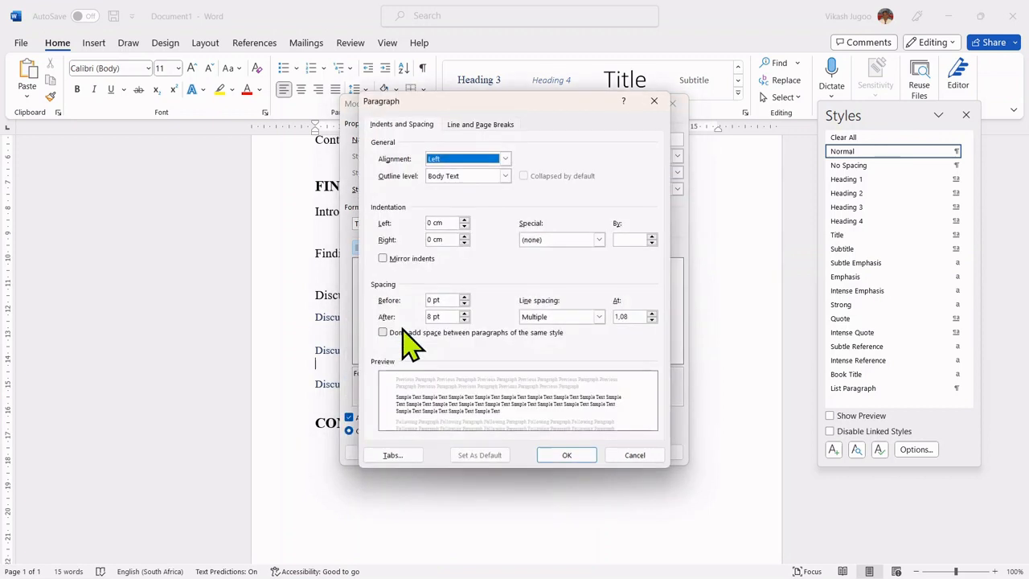
pyautogui.click(598, 315)
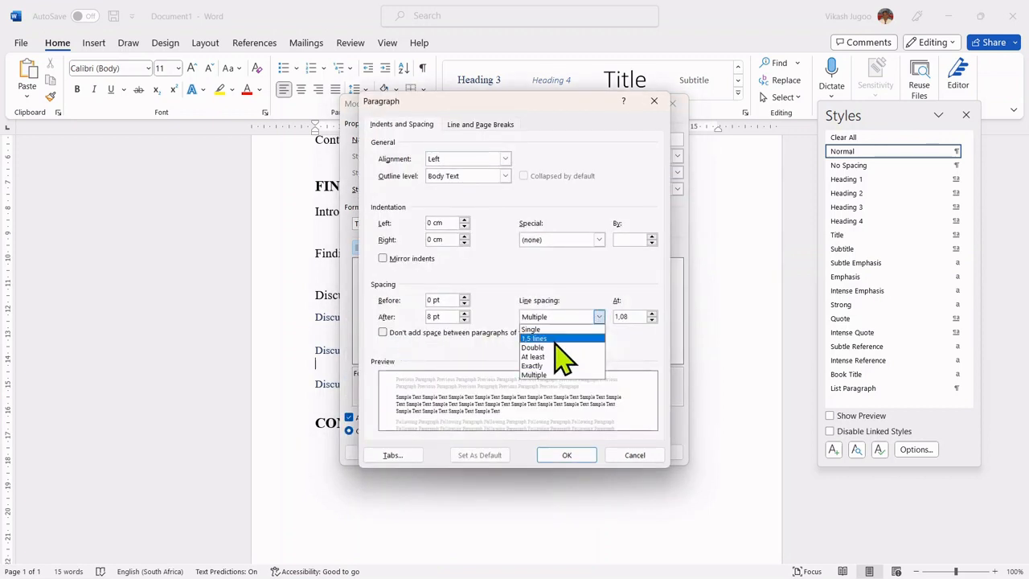
pyautogui.click(534, 338)
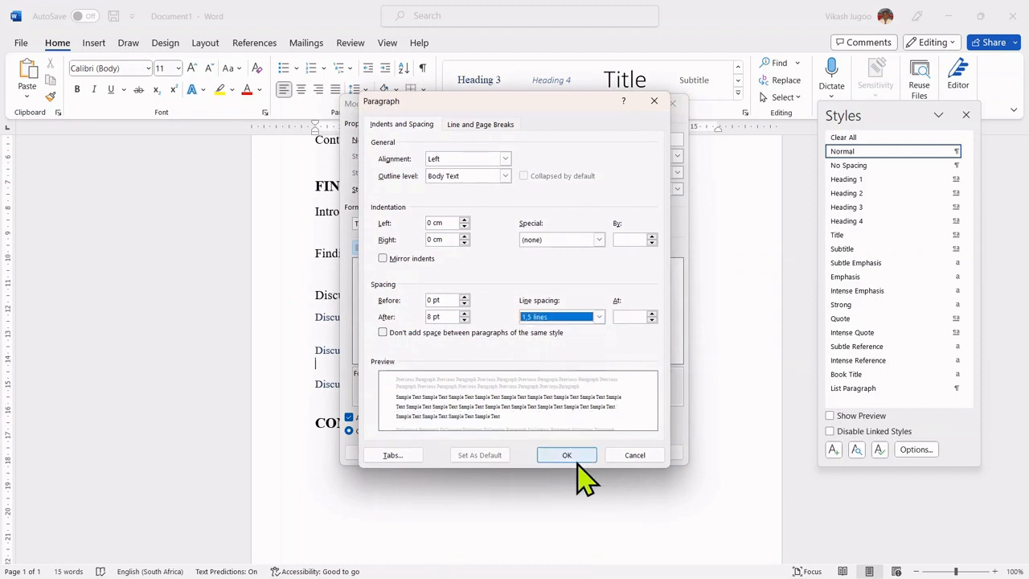
pyautogui.click(566, 454)
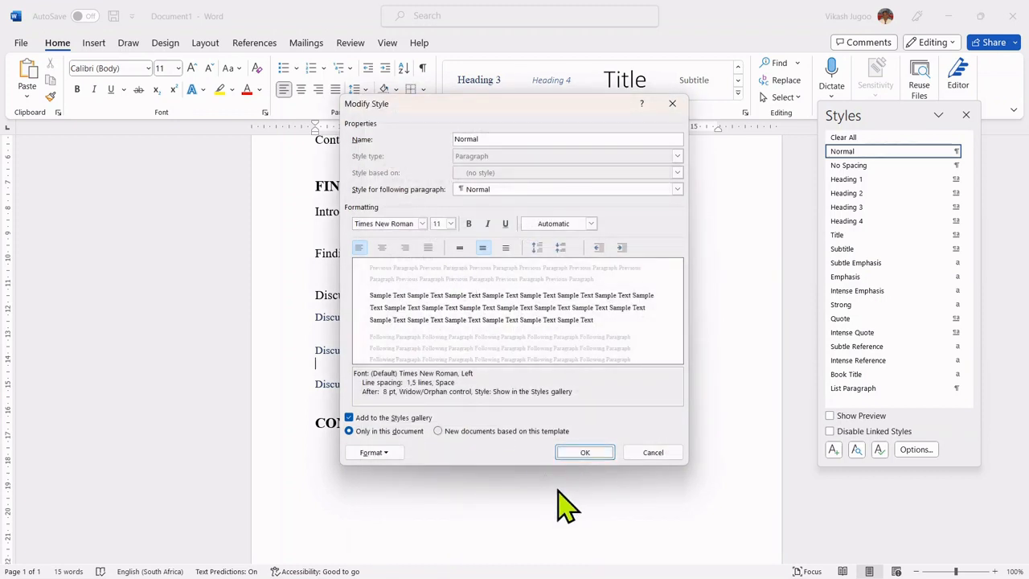
pyautogui.click(585, 452)
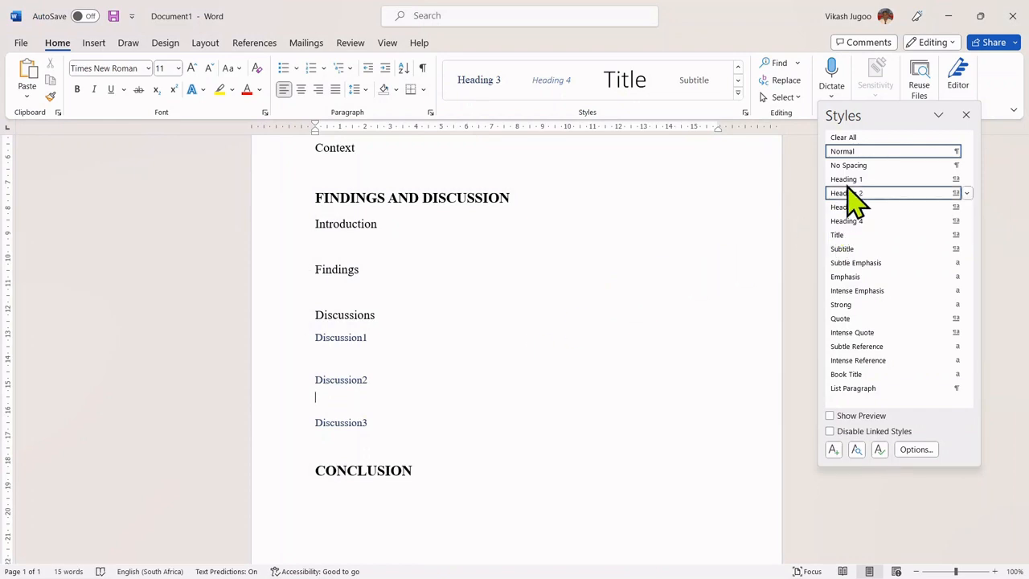
pyautogui.scroll(3)
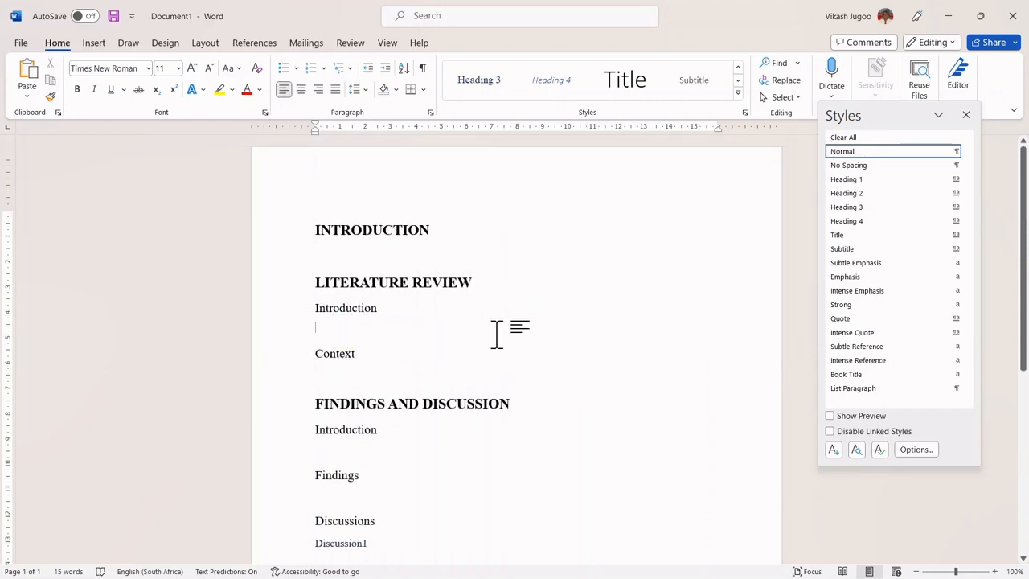
pyautogui.moveTo(499, 338)
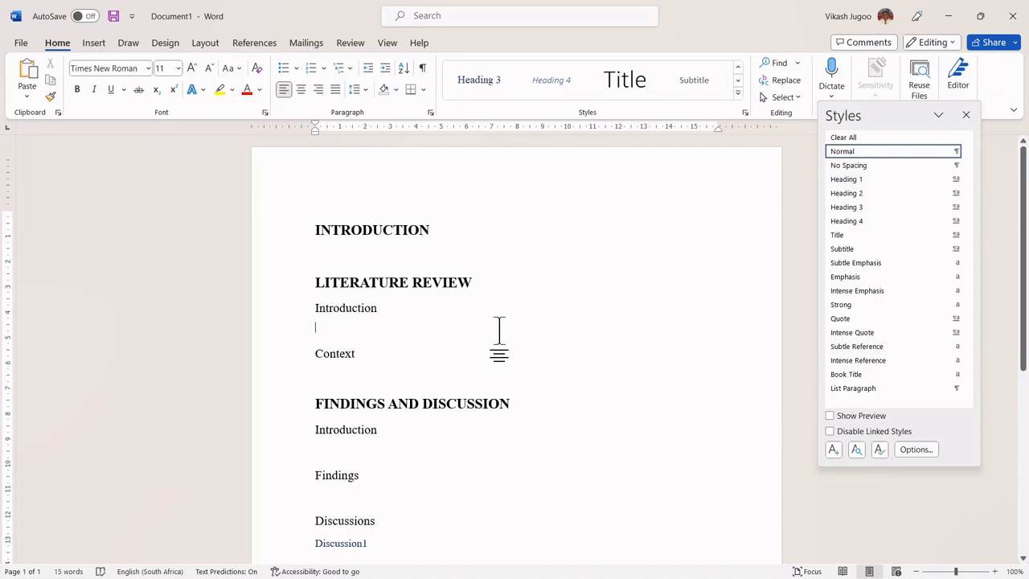
pyautogui.write('sdfsdfsdf')
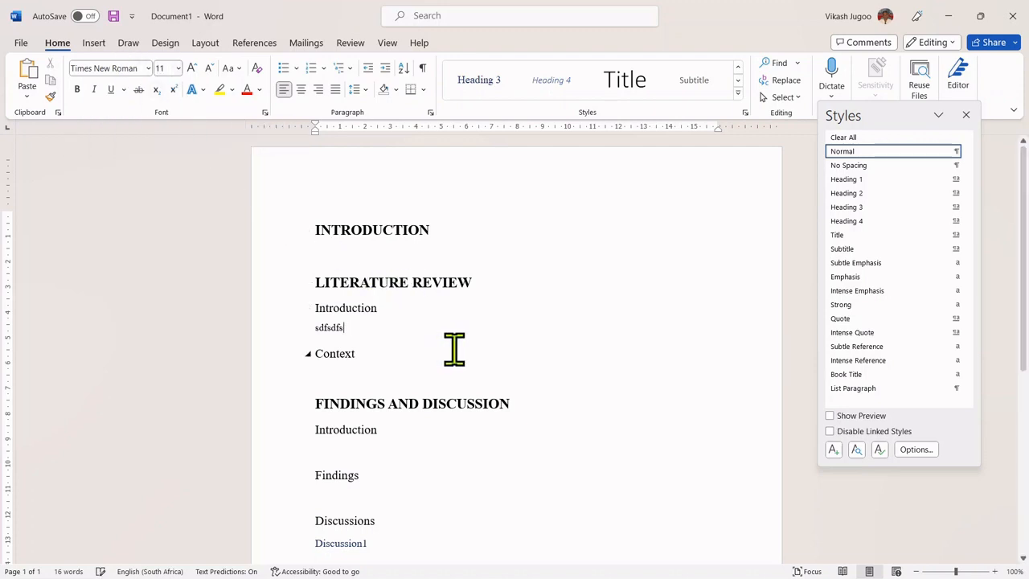
pyautogui.press('Backspace')
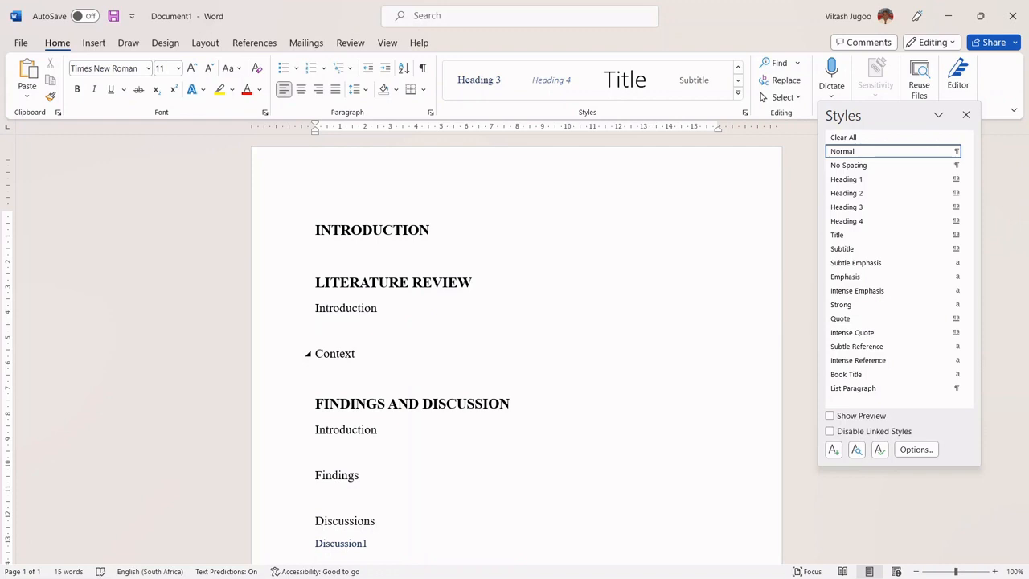